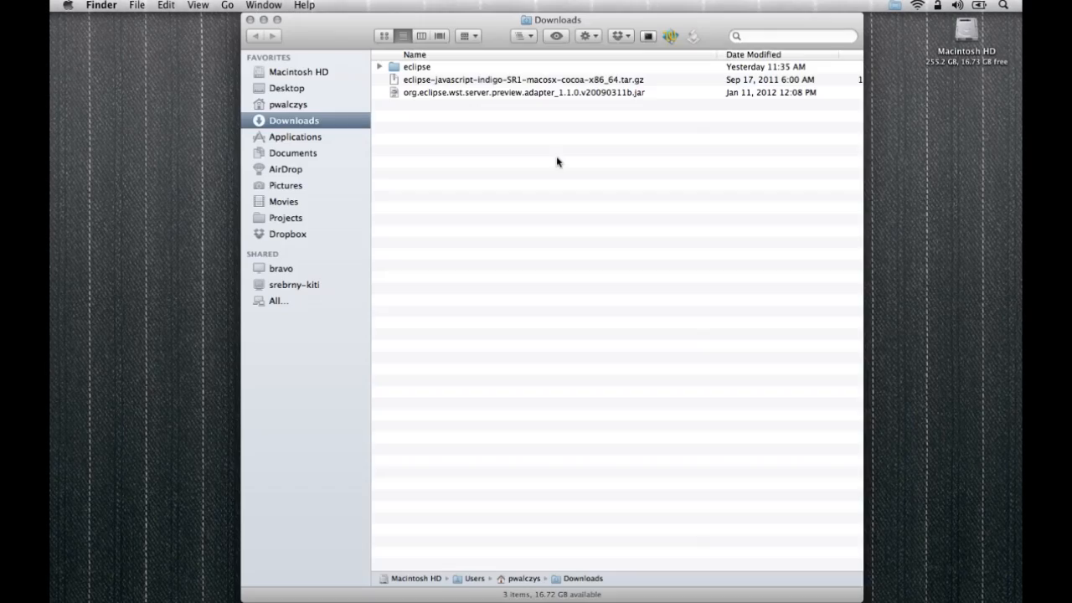
# Launch Eclipse.app from the eclipse folder in Downloads, then search Spotlight for 'chr'
pyautogui.click(417, 67)
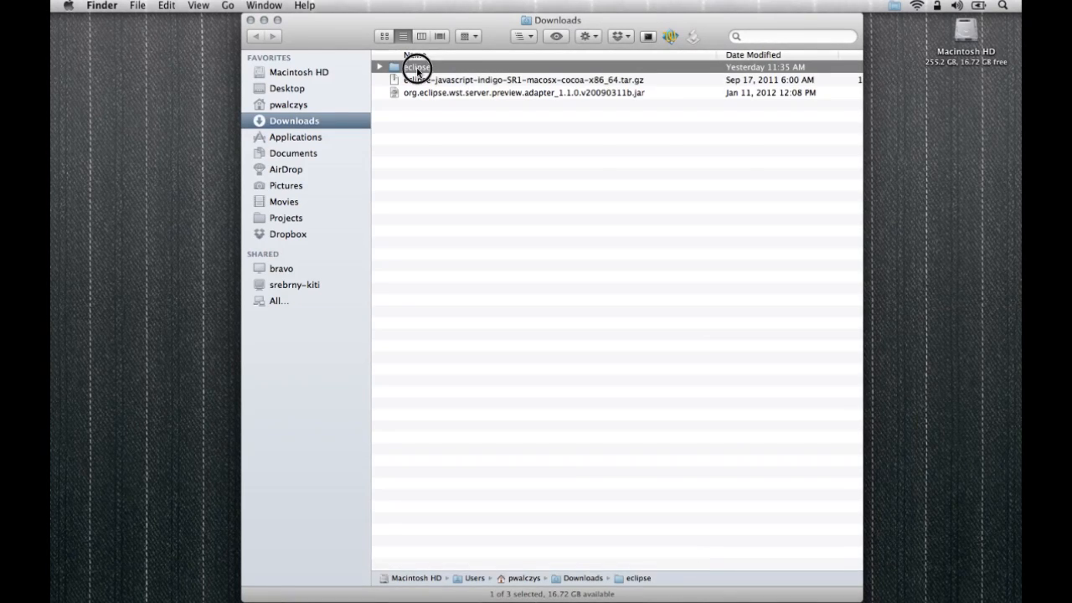
pyautogui.doubleClick(408, 67)
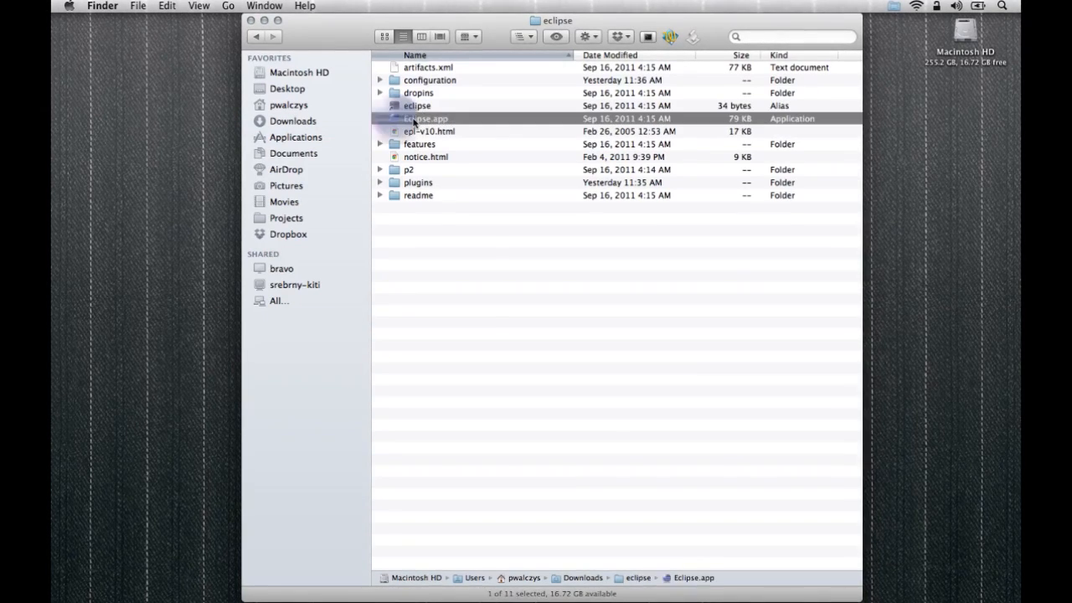
pyautogui.doubleClick(426, 118)
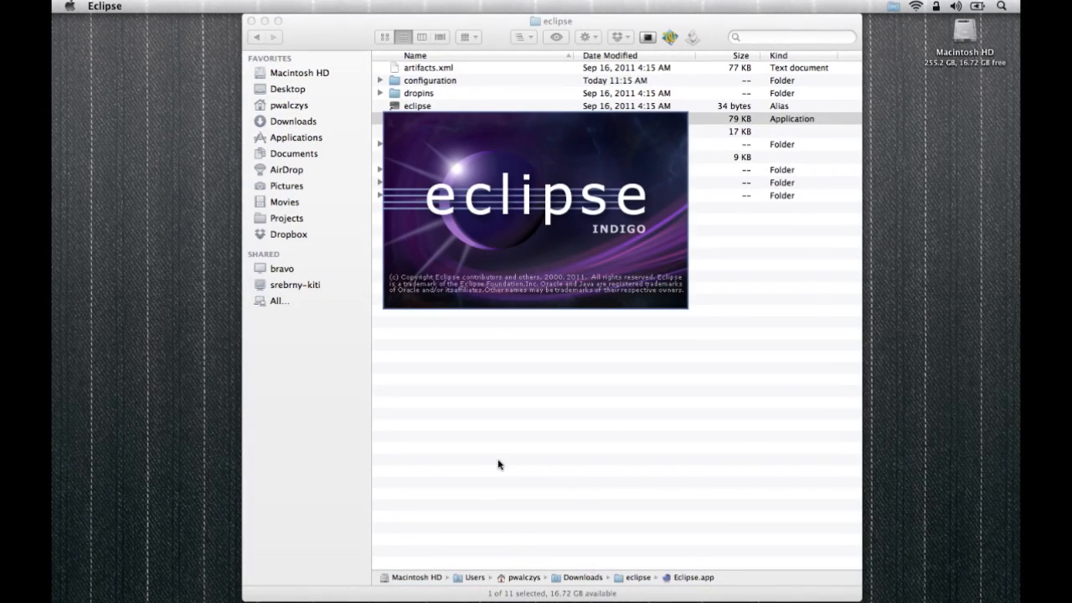
pyautogui.write('chr')
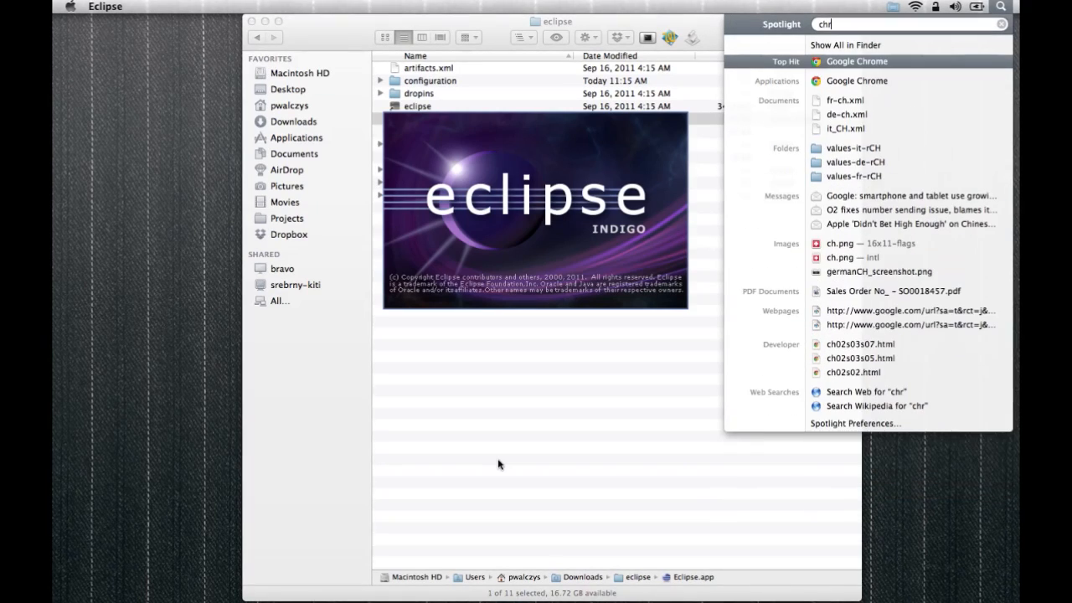
# Open the chromedevtools HowToInstall wiki page in Chrome and copy the debugger update site link
pyautogui.press('Escape')
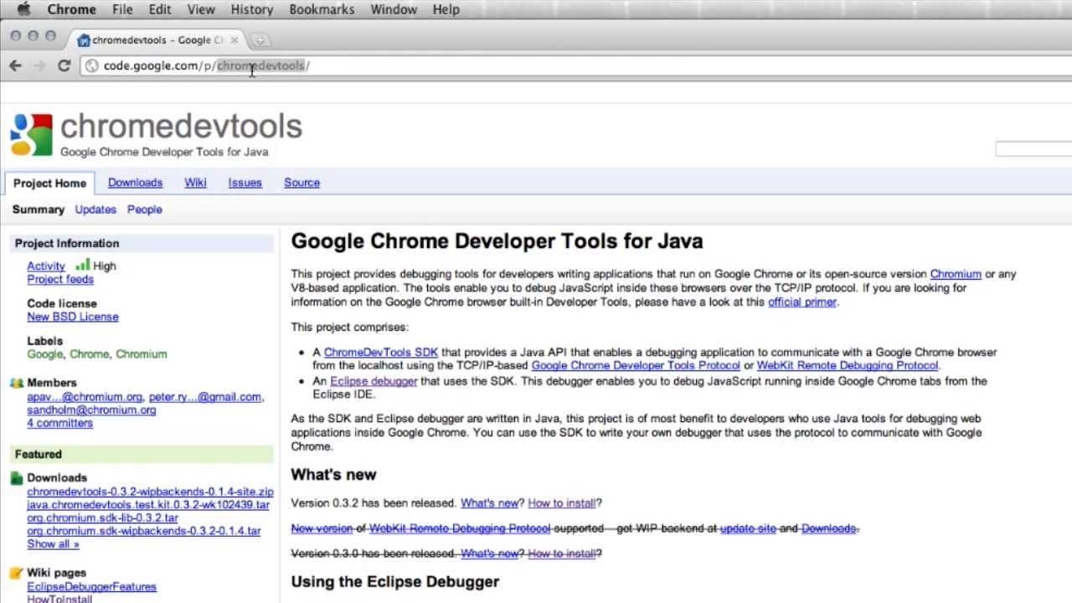
pyautogui.moveTo(382, 388)
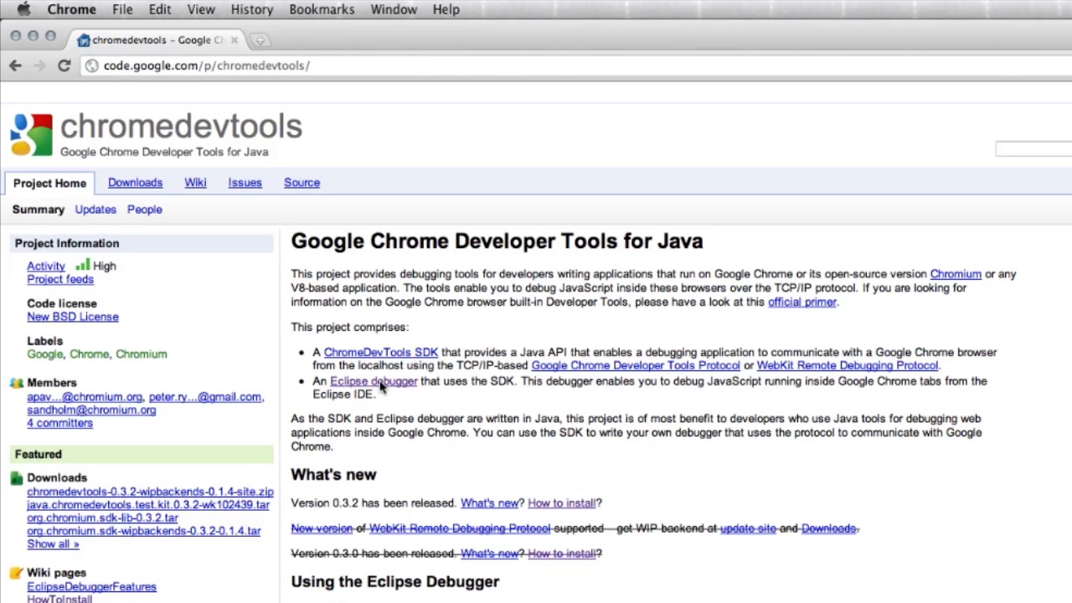
pyautogui.click(373, 381)
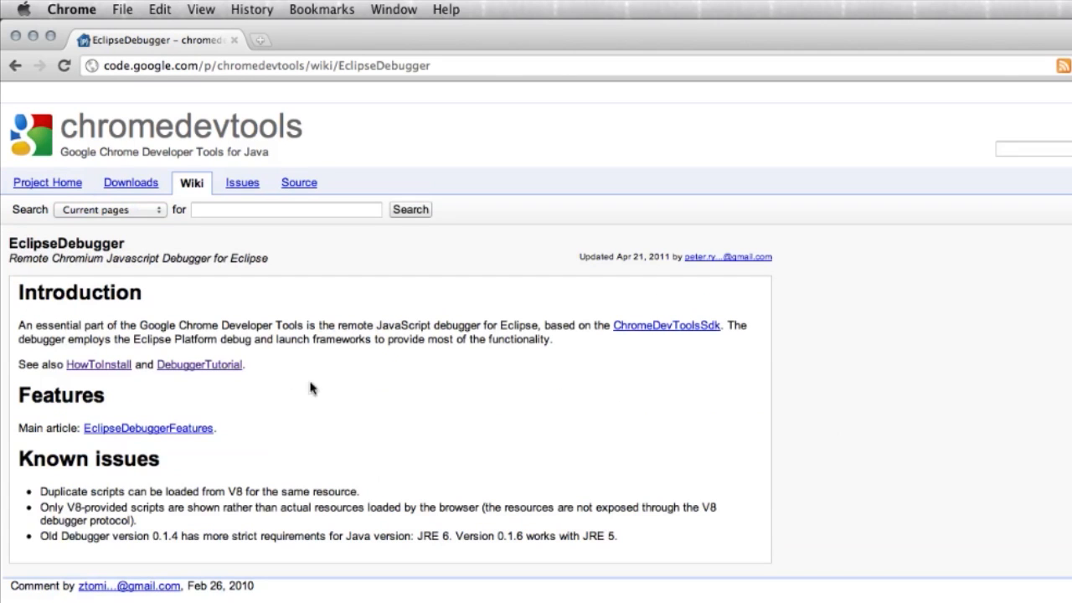
pyautogui.click(99, 365)
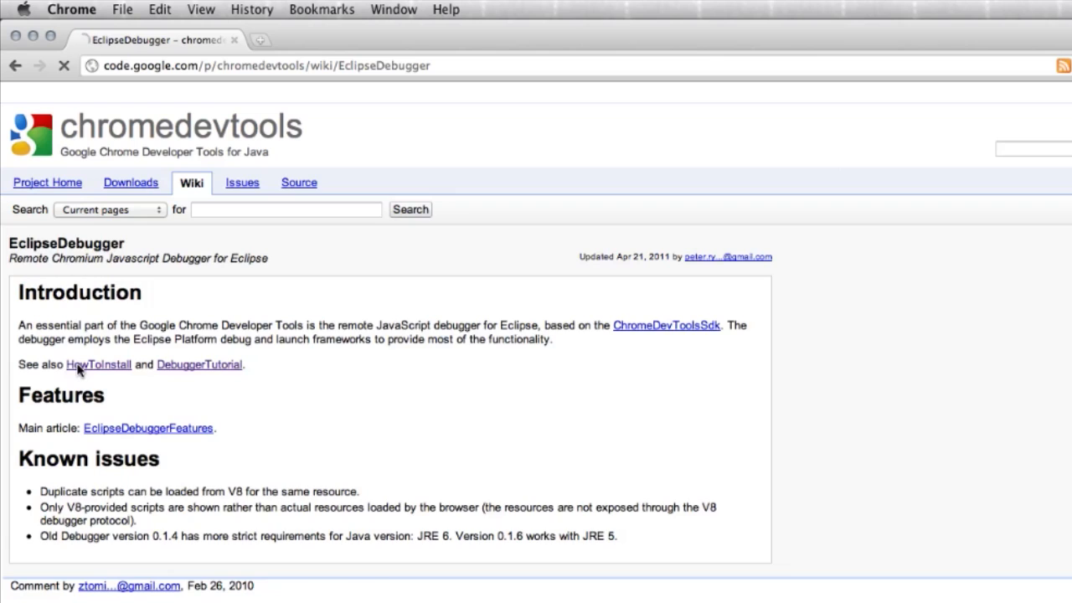
pyautogui.click(98, 365)
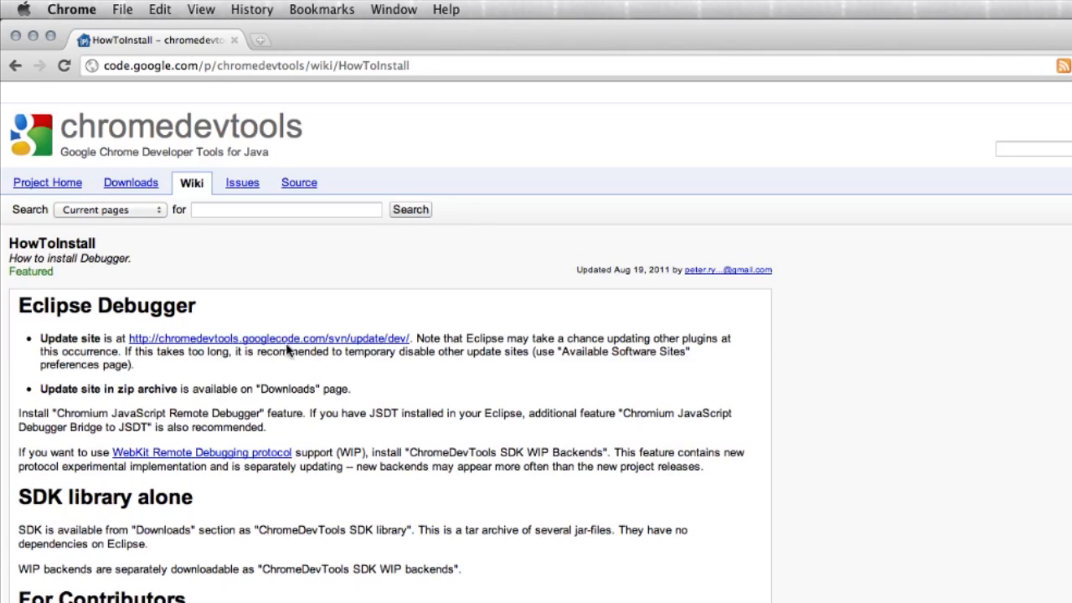
pyautogui.moveTo(224, 366)
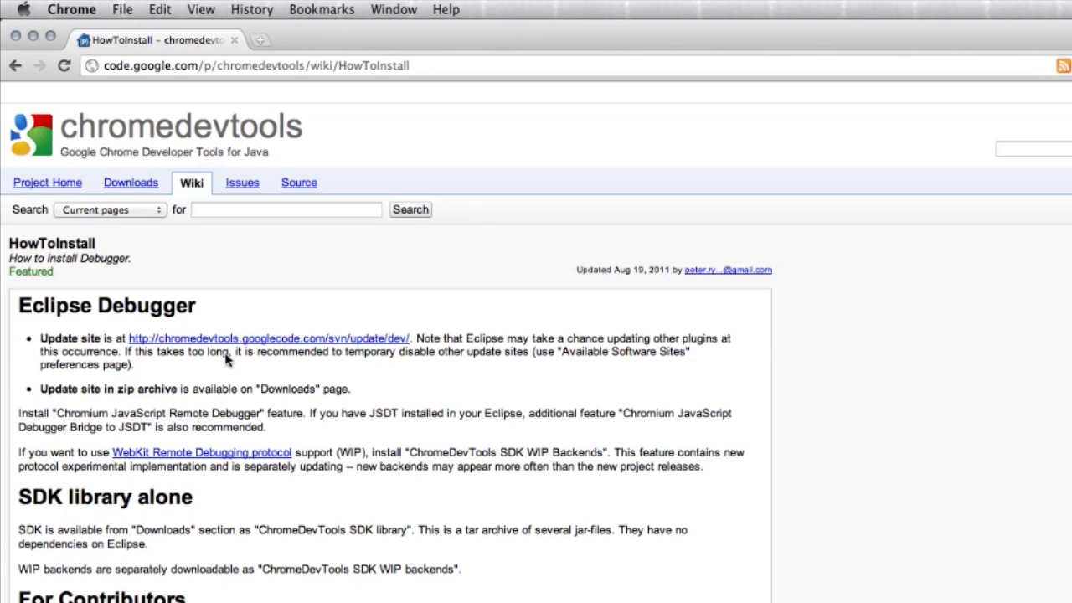
pyautogui.moveTo(211, 346)
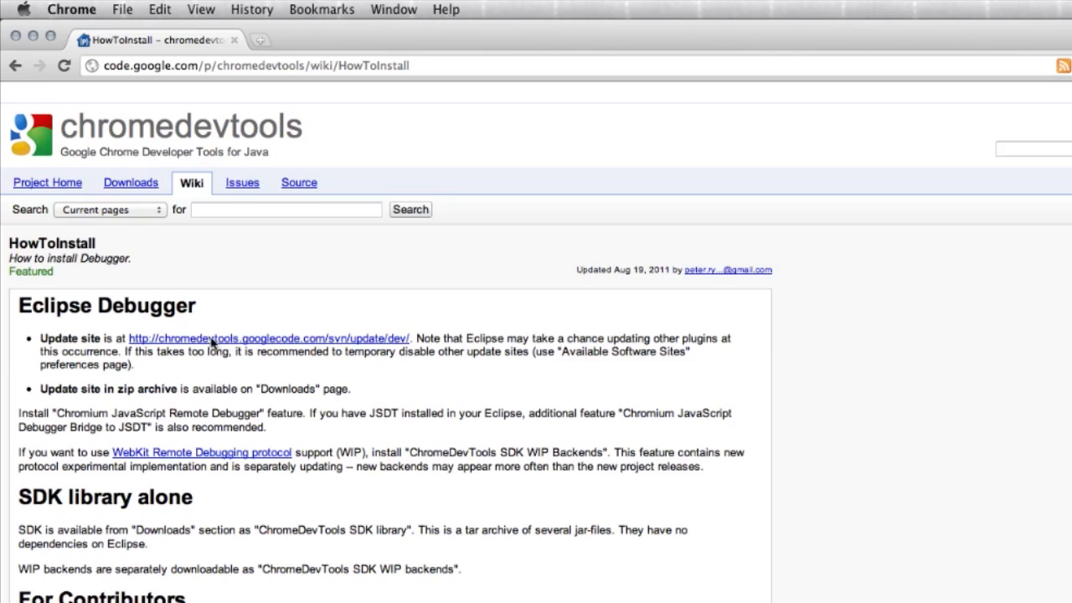
pyautogui.rightClick(207, 337)
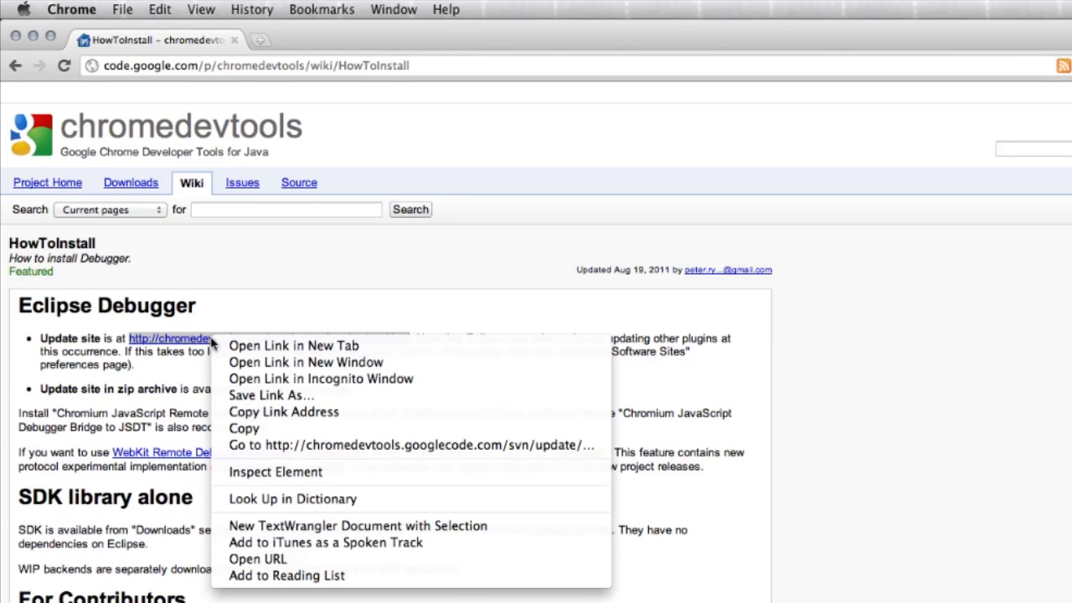
pyautogui.moveTo(267, 420)
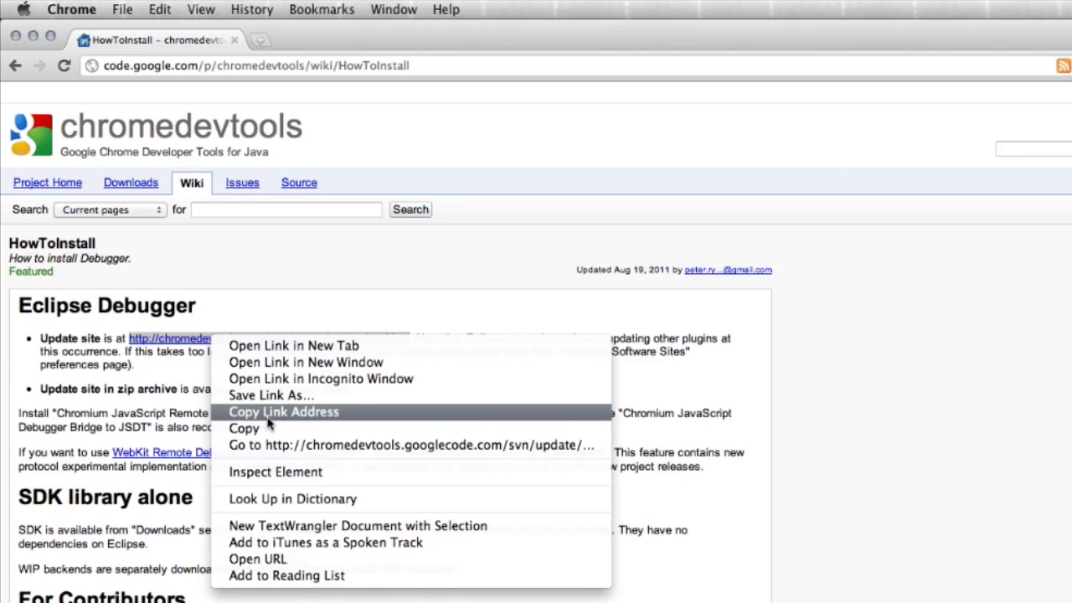
pyautogui.click(284, 411)
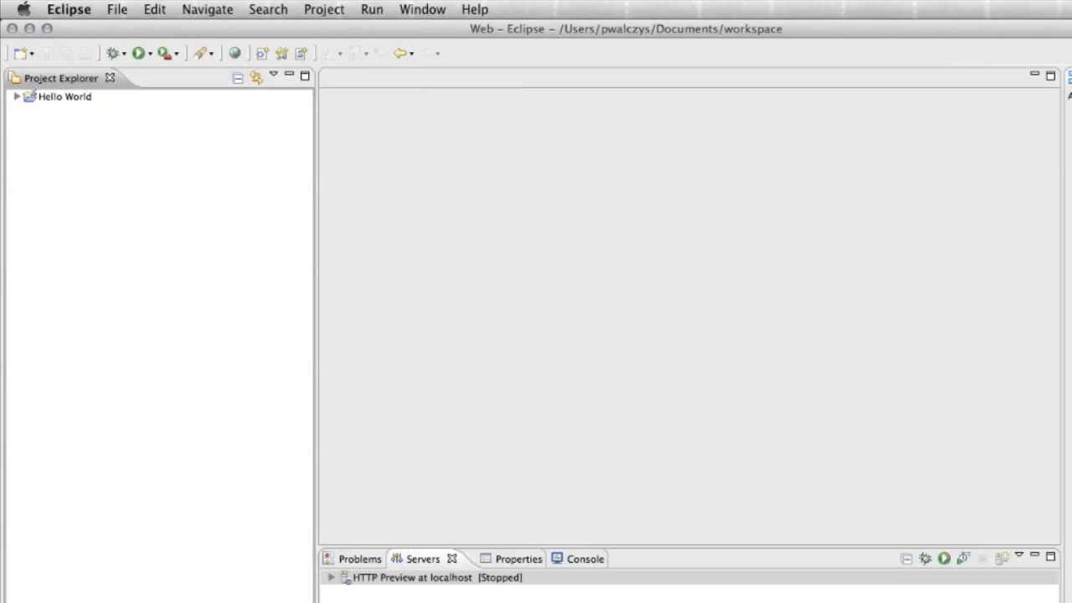
pyautogui.click(473, 9)
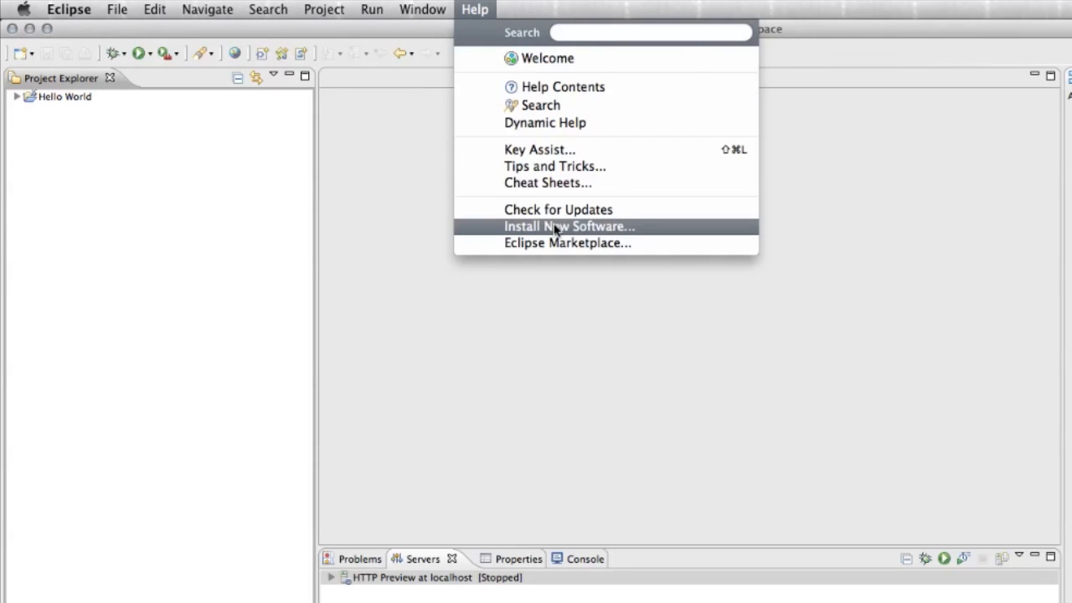
pyautogui.click(568, 226)
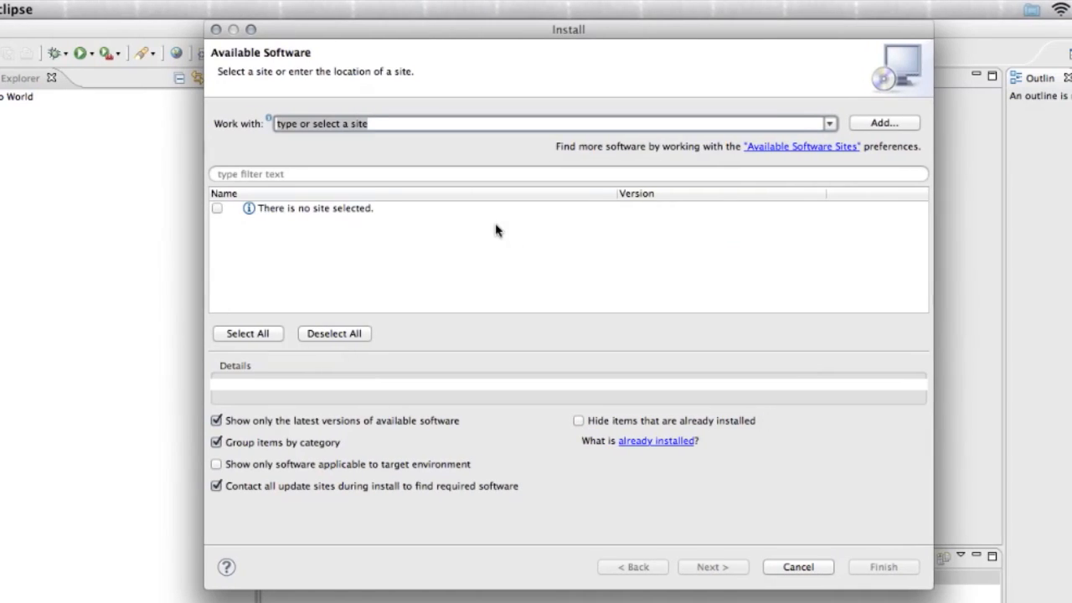
pyautogui.write('http://chromedevtools.googlecode.com/svn/update/dev/')
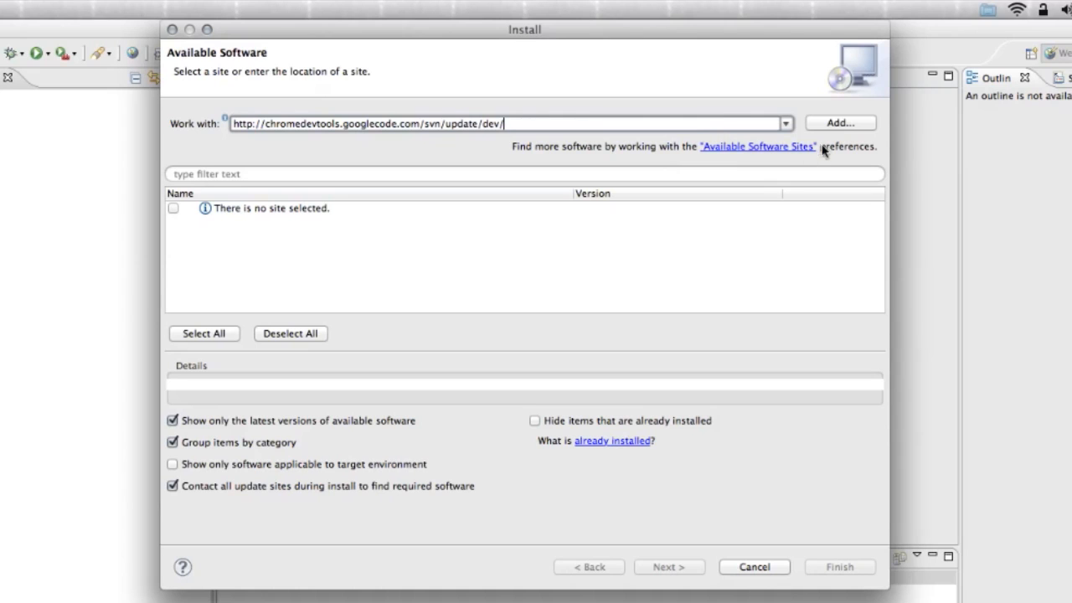
pyautogui.click(839, 123)
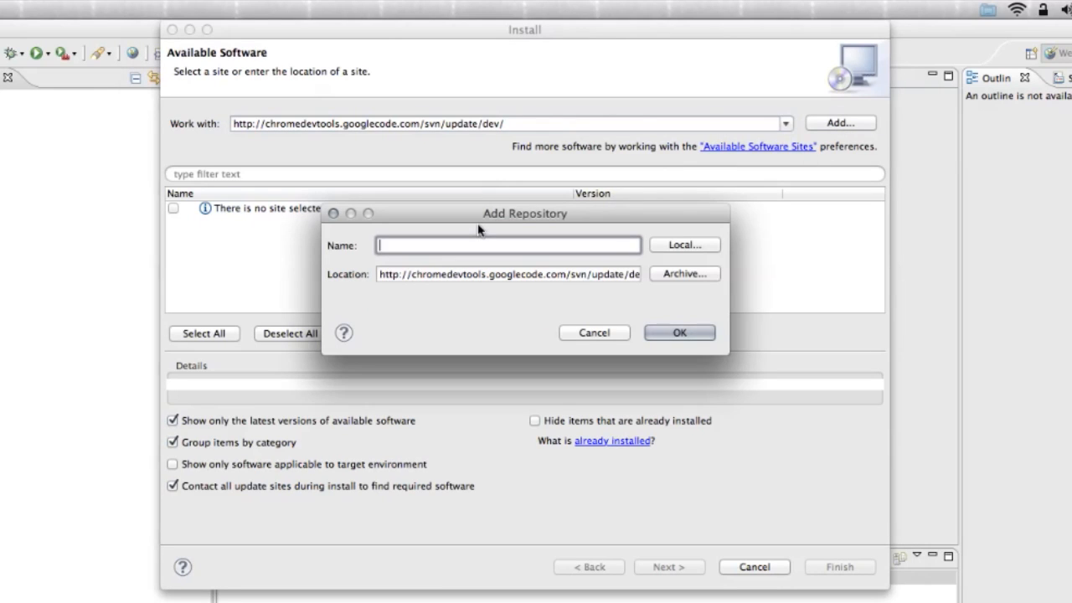
pyautogui.write('C')
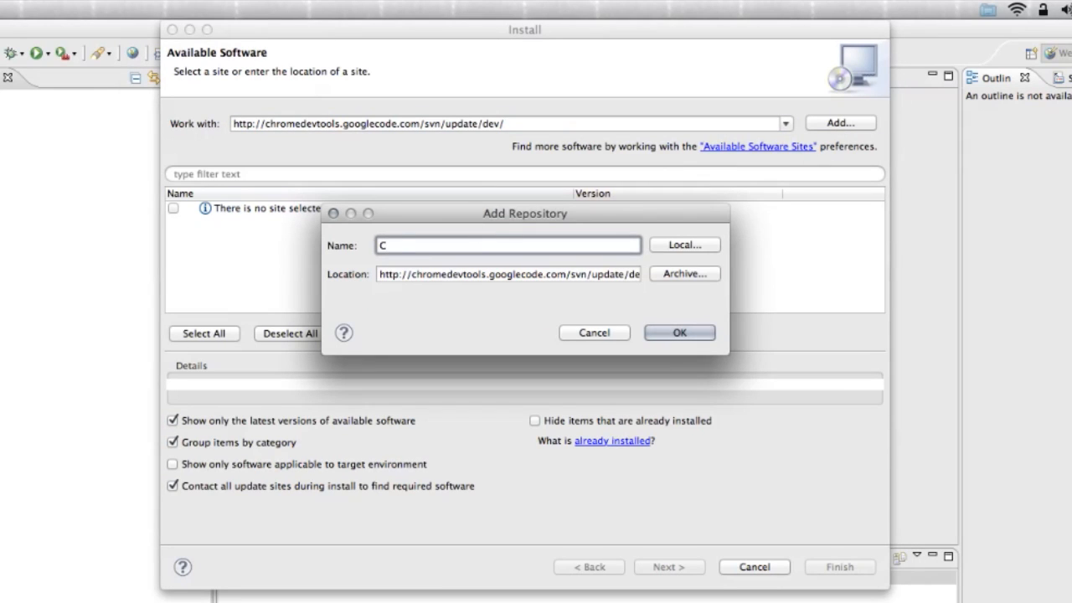
pyautogui.write('hromeDev')
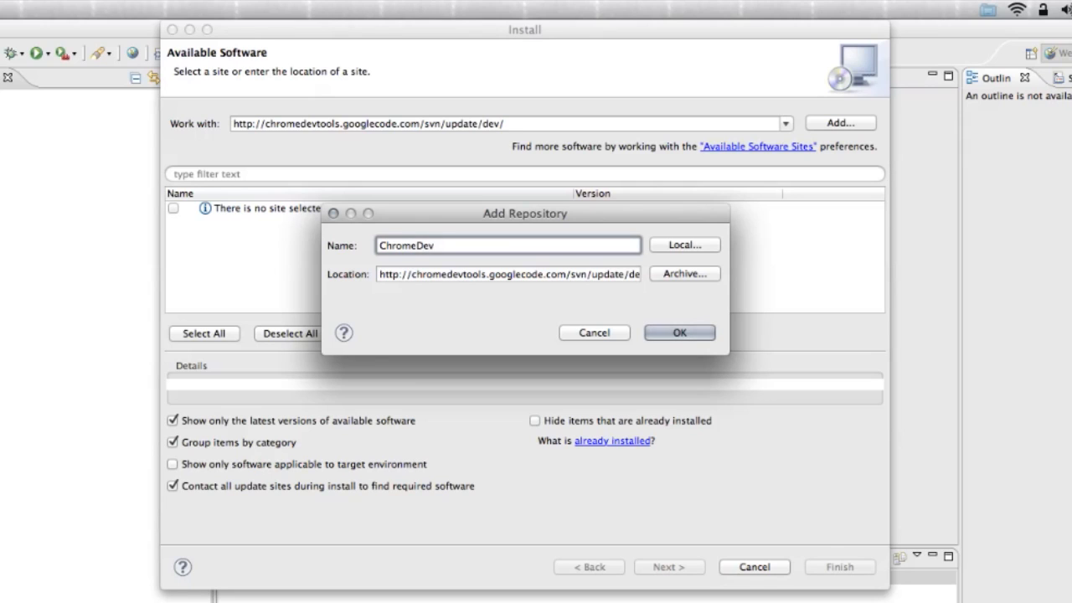
pyautogui.write('Tools')
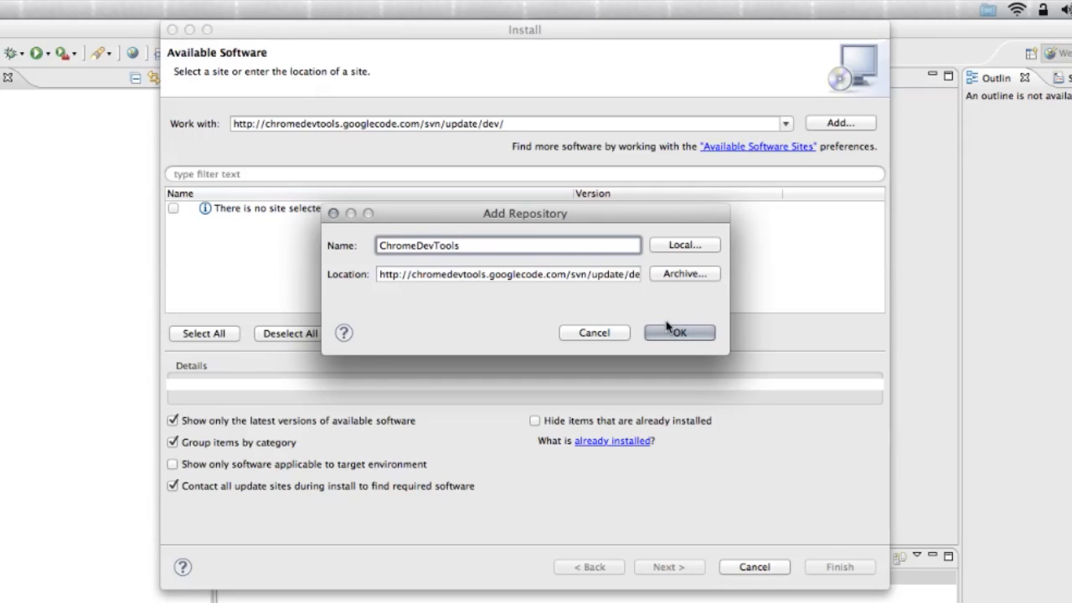
pyautogui.click(679, 332)
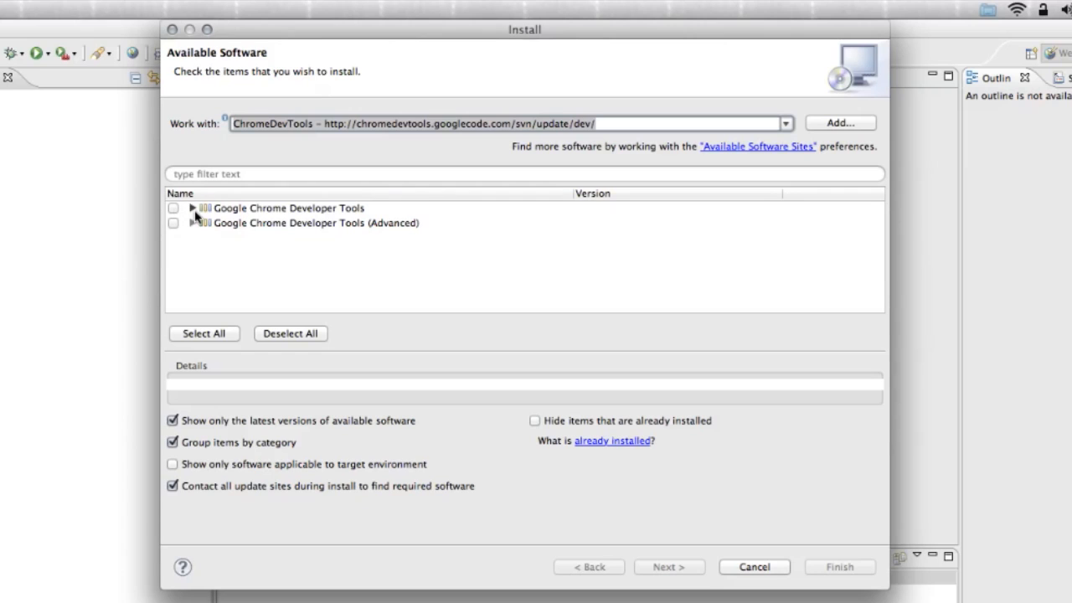
pyautogui.moveTo(174, 219)
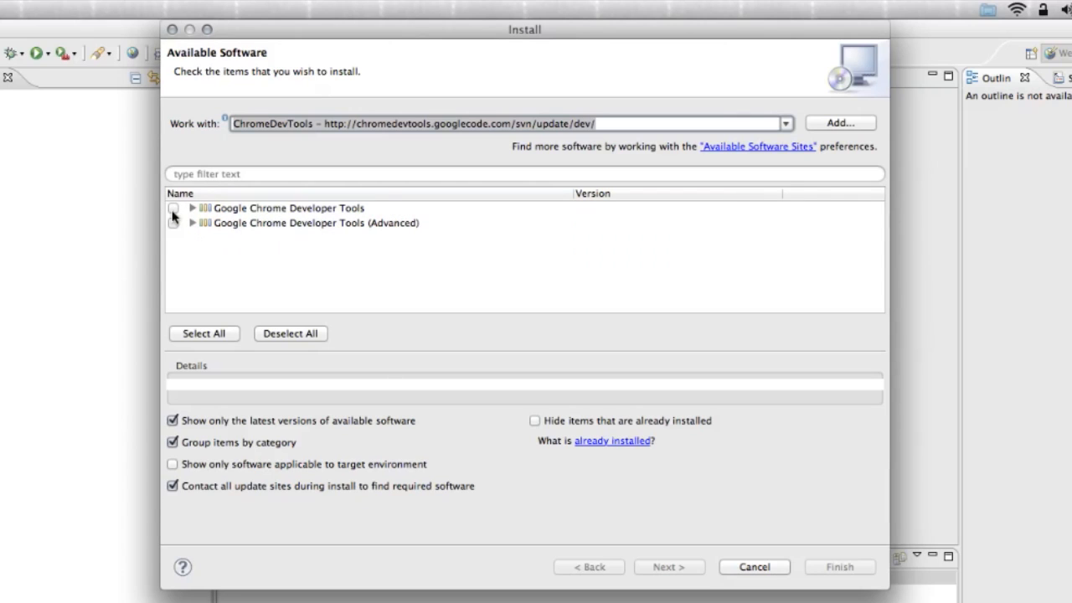
# Select Google Chrome Developer Tools without contacting all update sites, and accept the licence terms
pyautogui.click(176, 207)
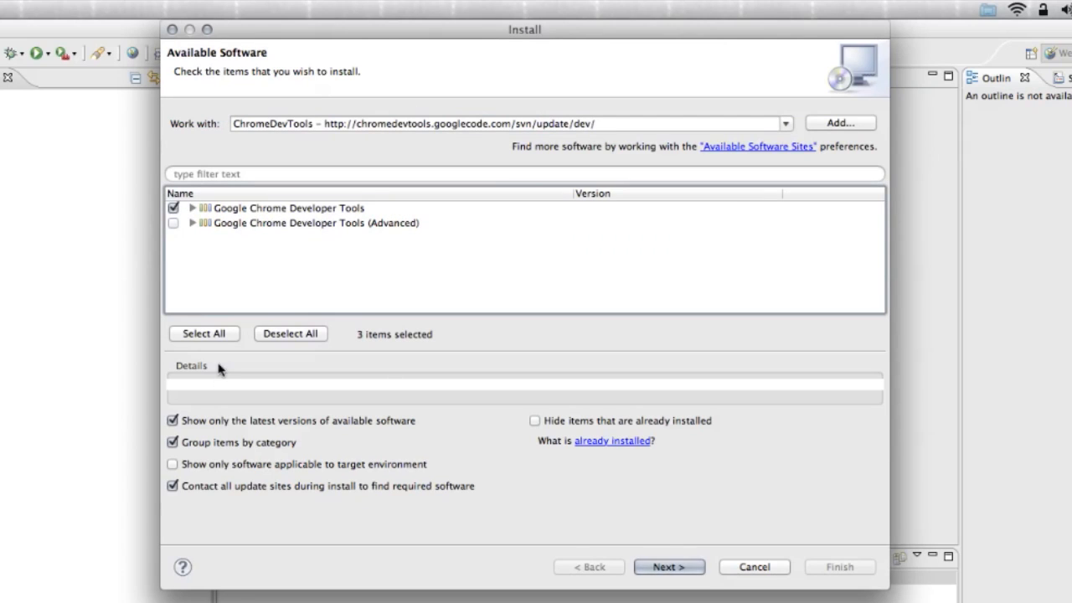
pyautogui.click(174, 488)
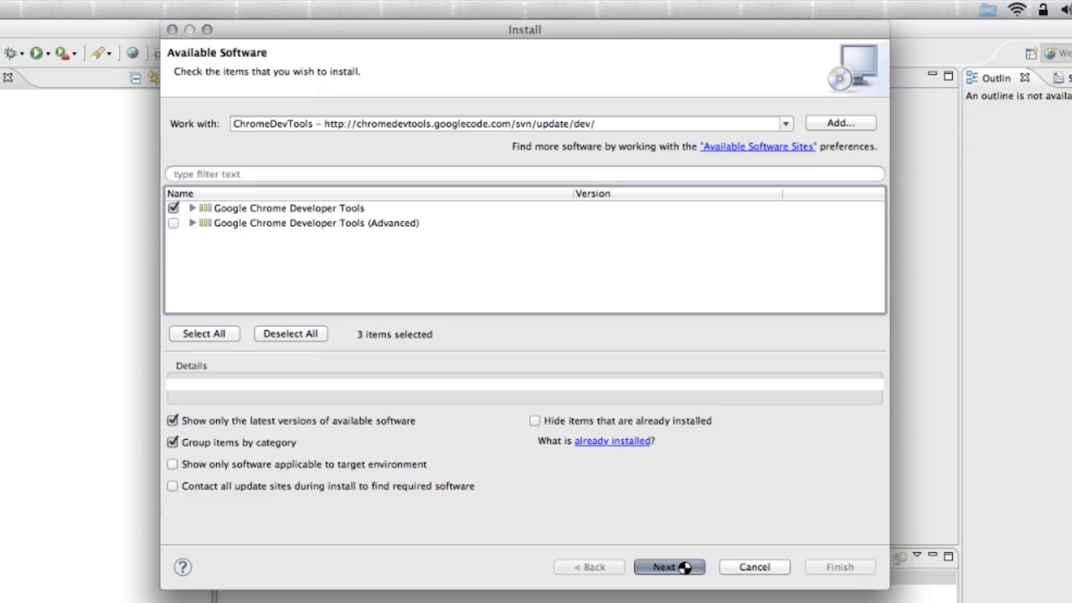
pyautogui.click(675, 567)
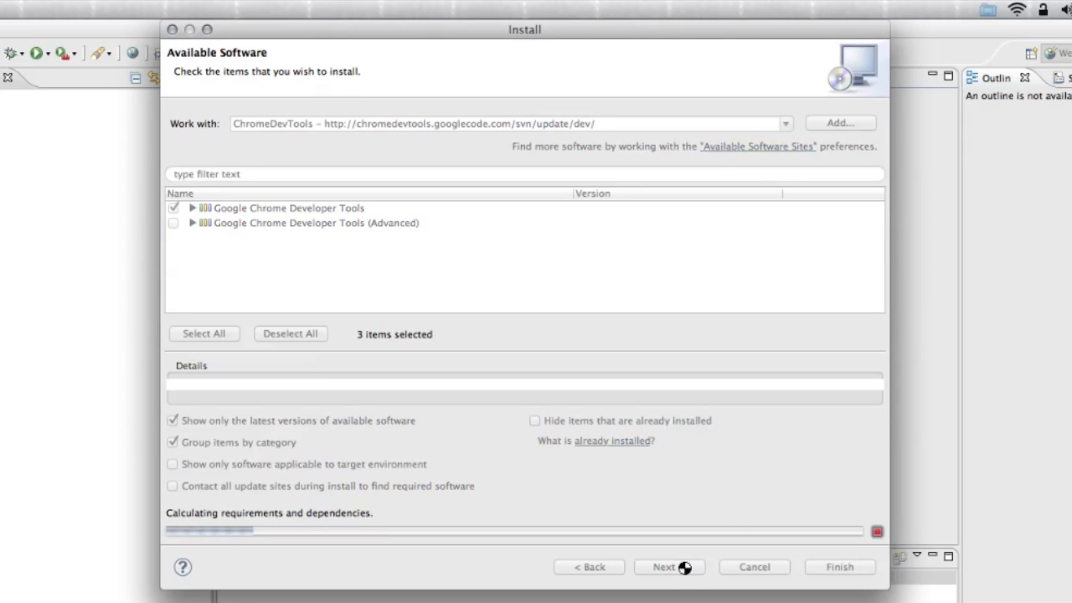
pyautogui.click(668, 567)
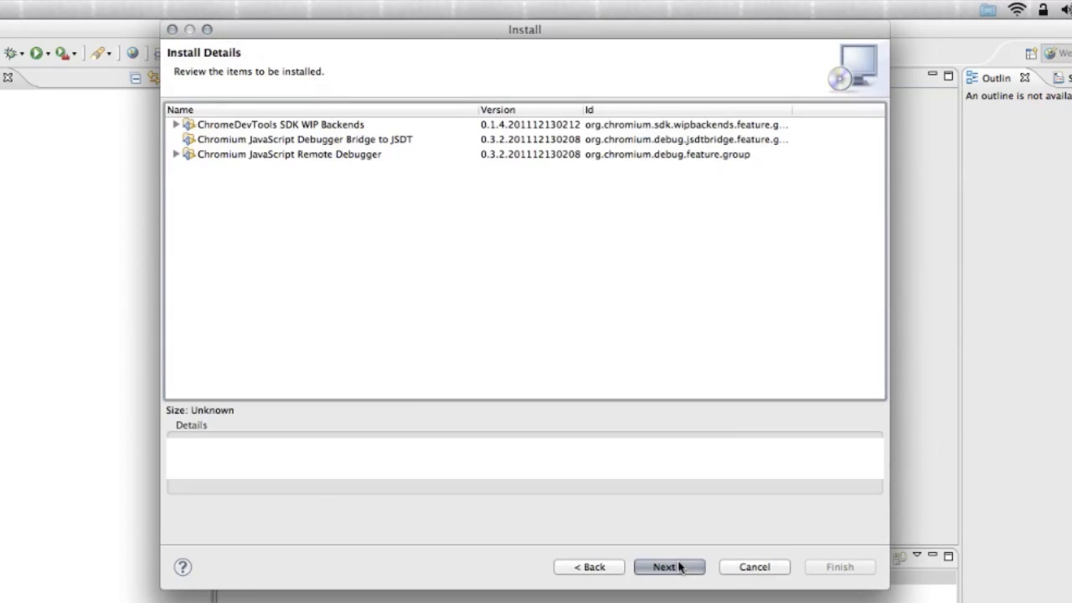
pyautogui.click(670, 566)
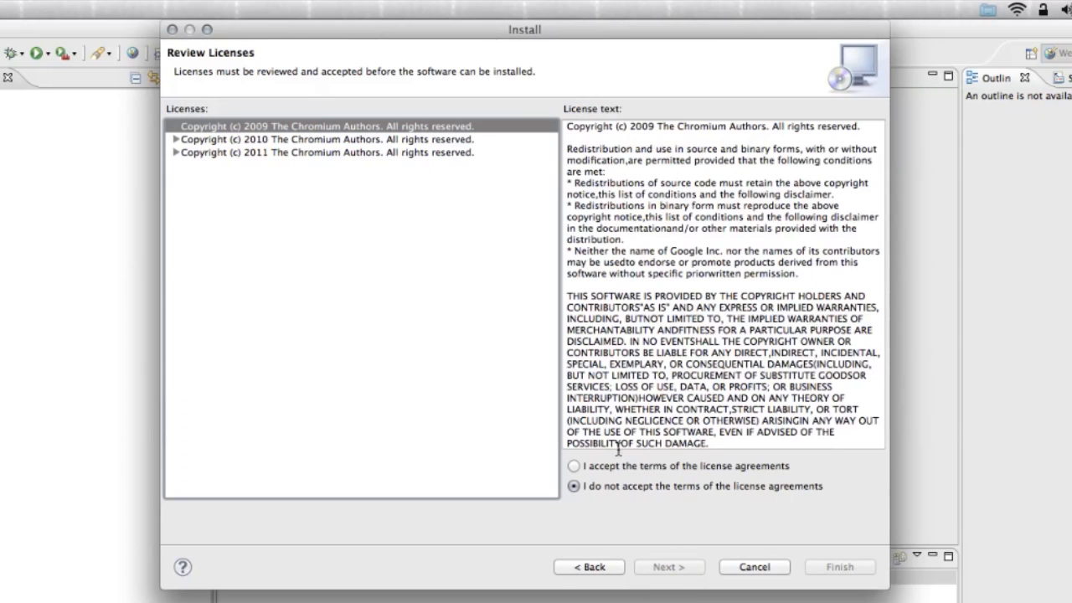
pyautogui.click(753, 566)
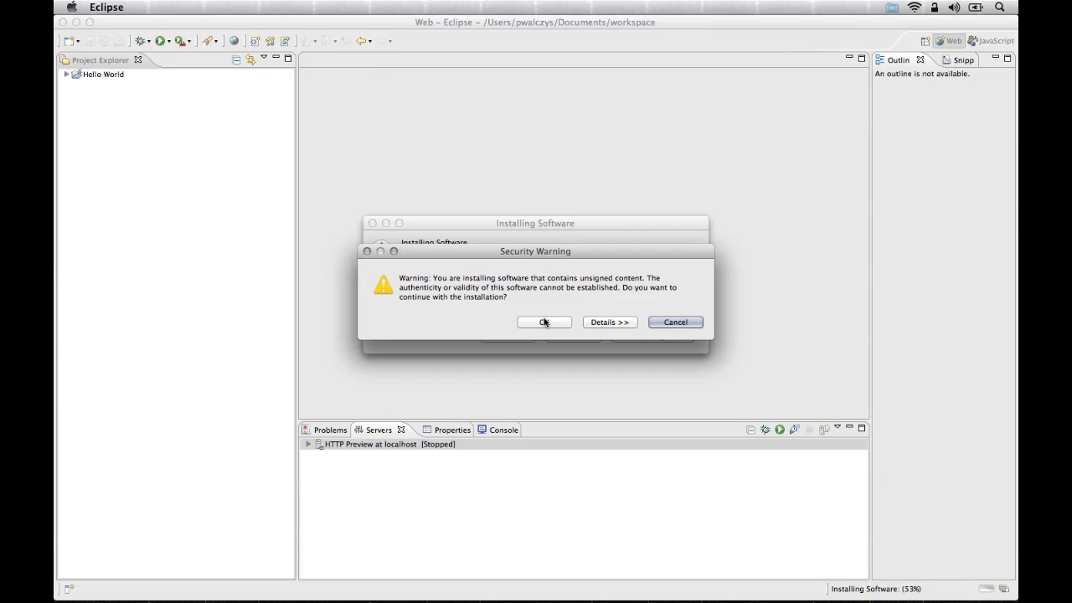
# Accept the unsigned-software security warning and restart Eclipse to apply the installation
pyautogui.click(544, 321)
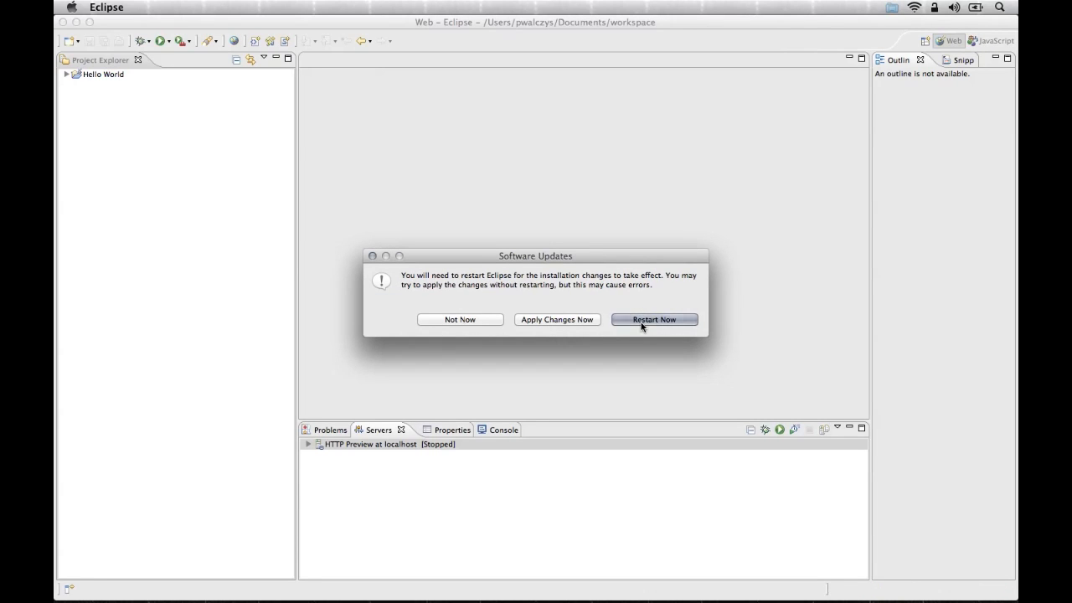
pyautogui.click(653, 319)
pyautogui.write('ter')
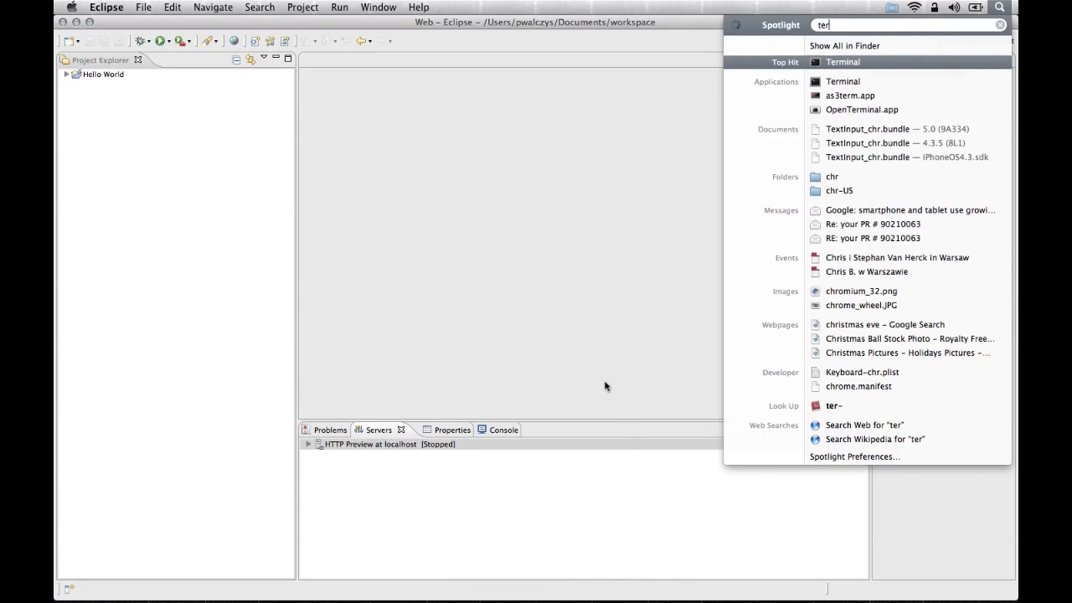
# Open Terminal from the Spotlight search results
pyautogui.click(844, 61)
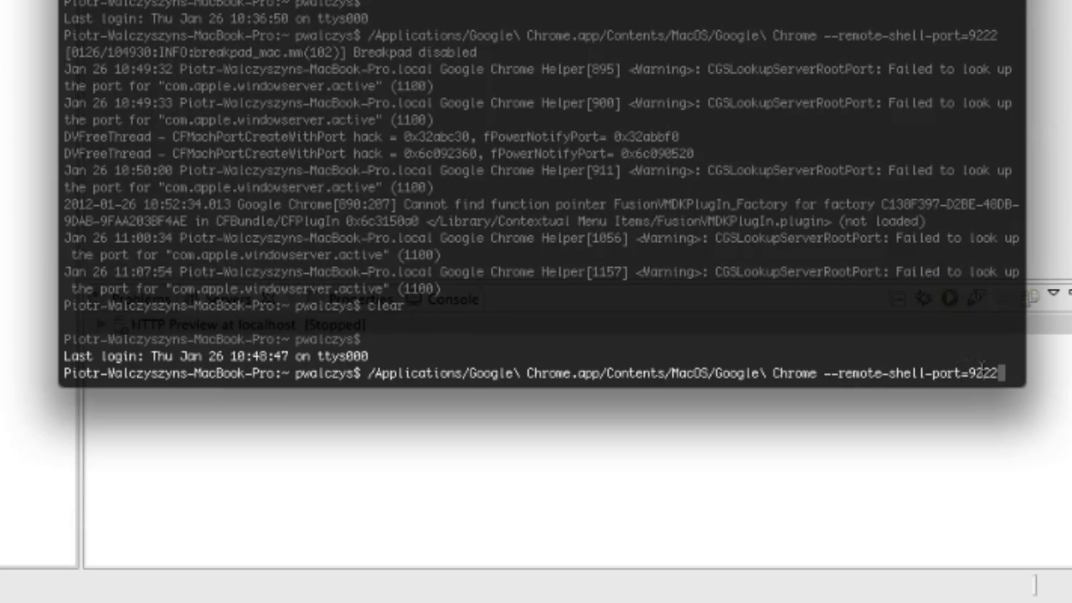
pyautogui.moveTo(922, 303)
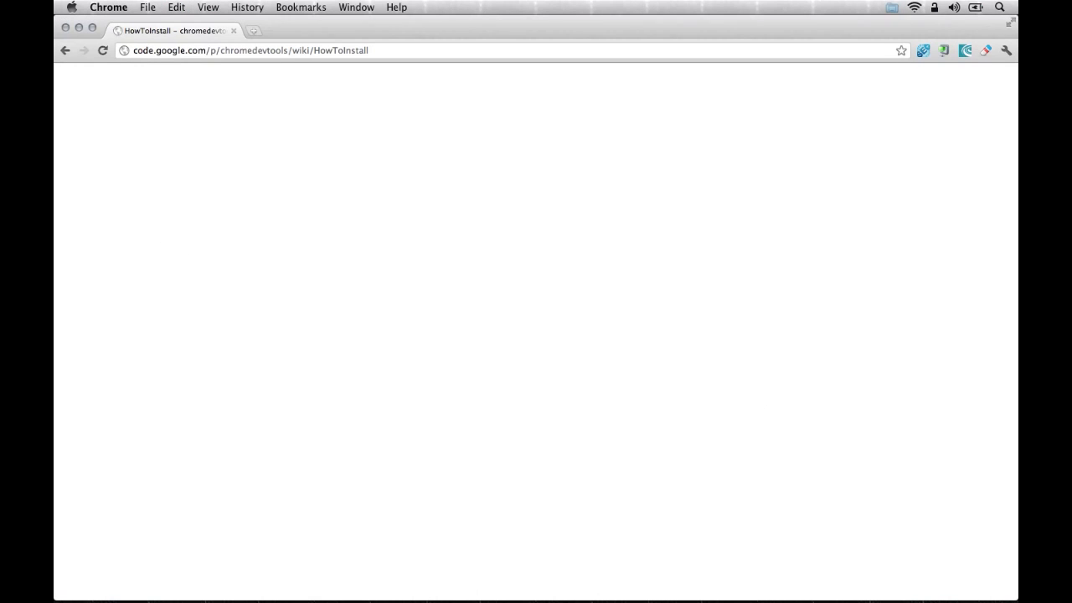
# Return to Eclipse and run index.html from the Debug dropdown's recent launches
pyautogui.click(498, 574)
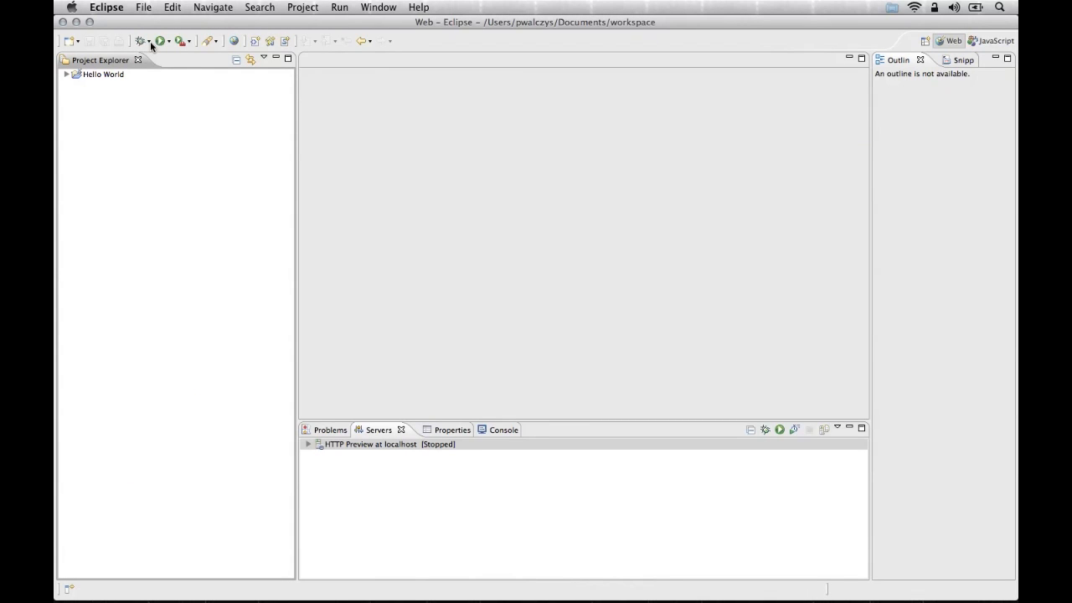
pyautogui.click(151, 41)
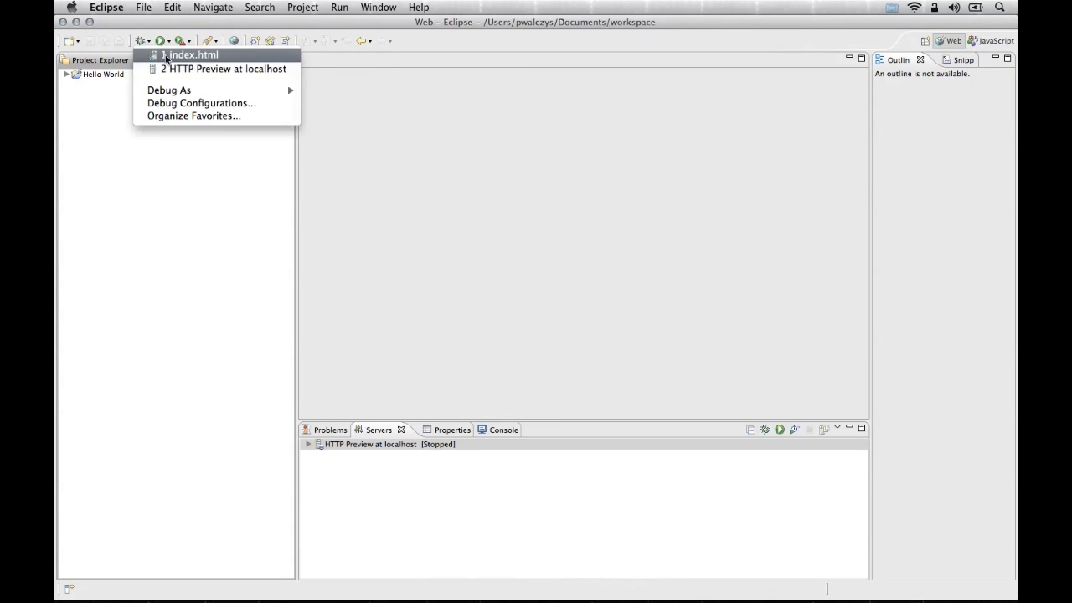
pyautogui.click(212, 69)
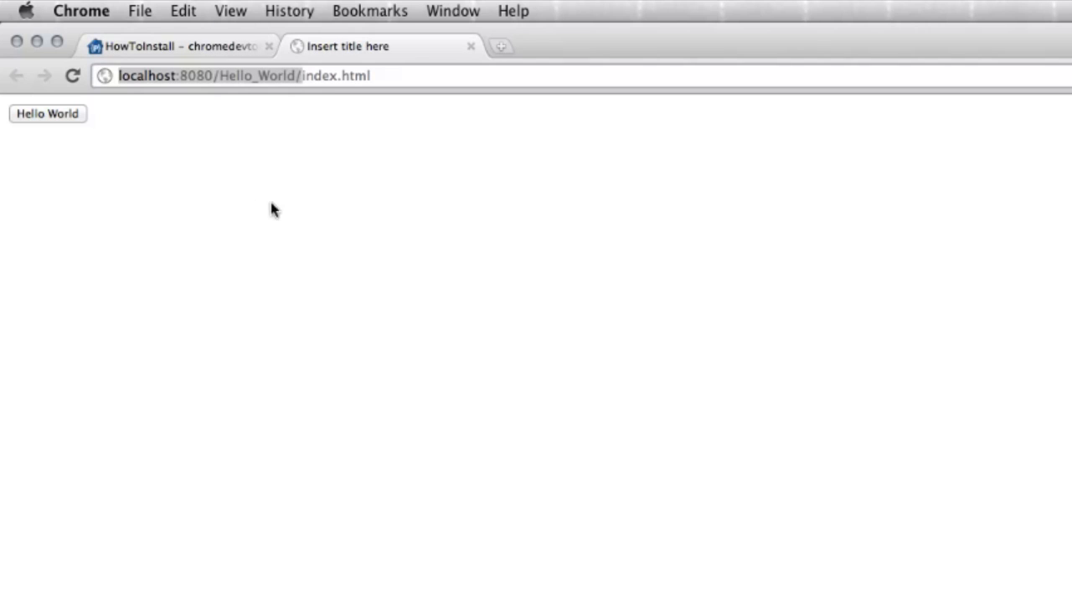
pyautogui.moveTo(433, 162)
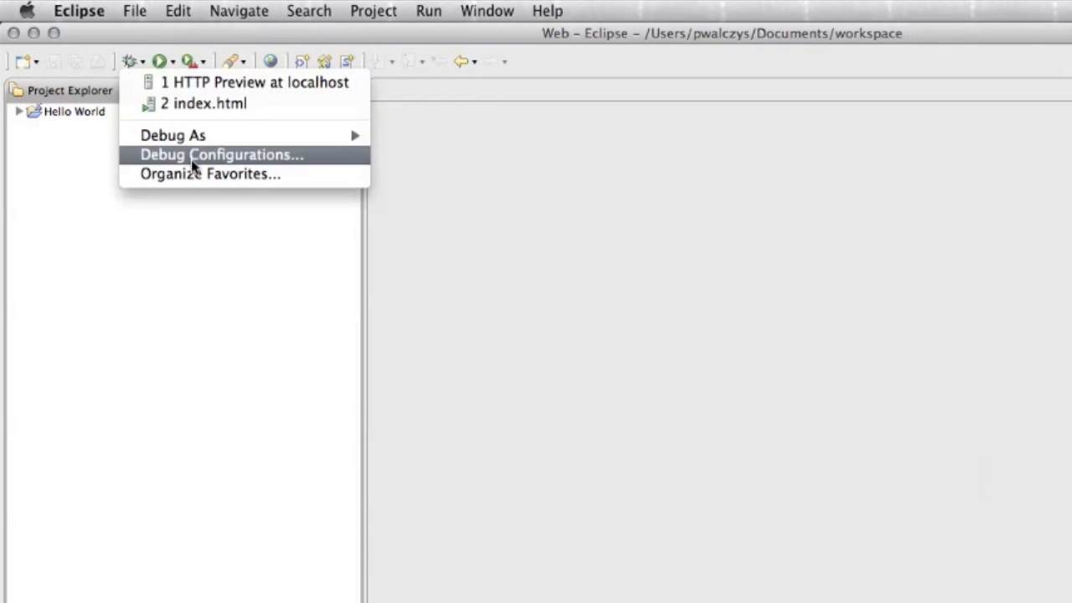
# Create Chromium JavaScript configuration 'Hello World Debug' with exact-match lookup and add a source container
pyautogui.click(220, 154)
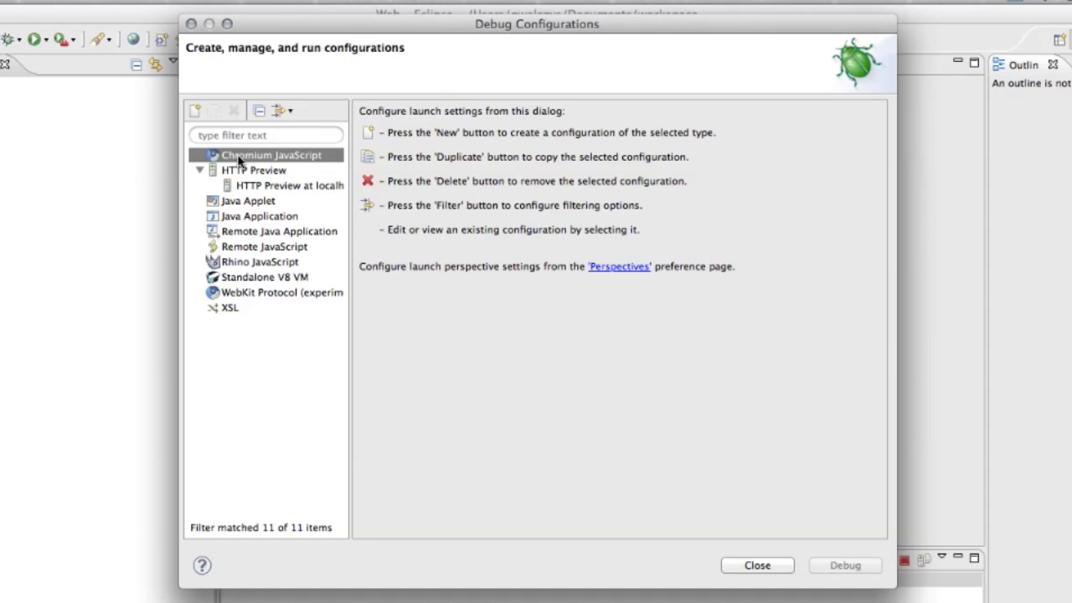
pyautogui.click(195, 110)
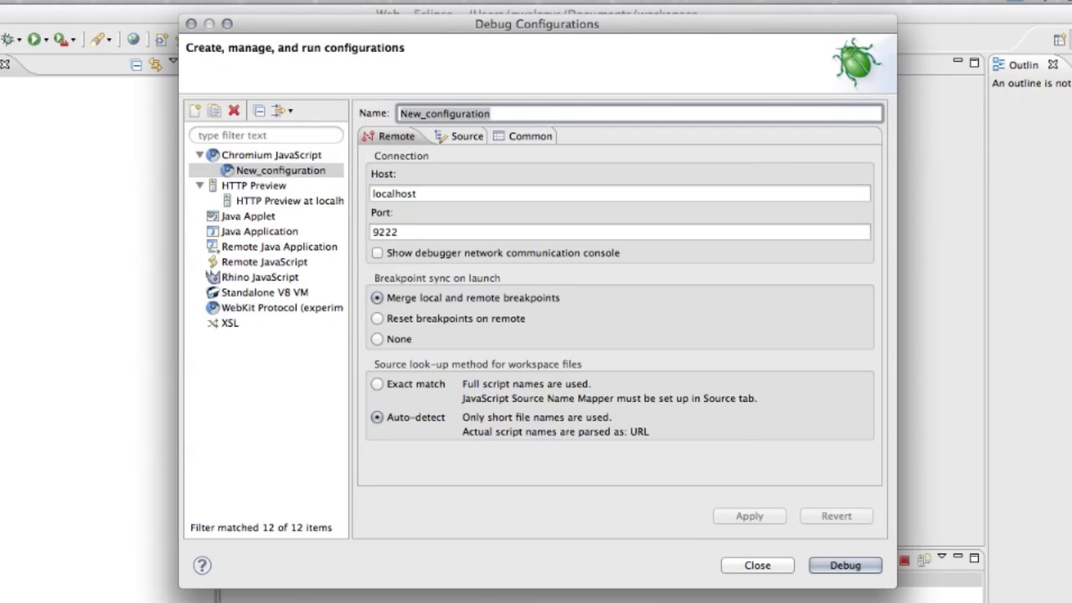
pyautogui.write('Hello World Debug')
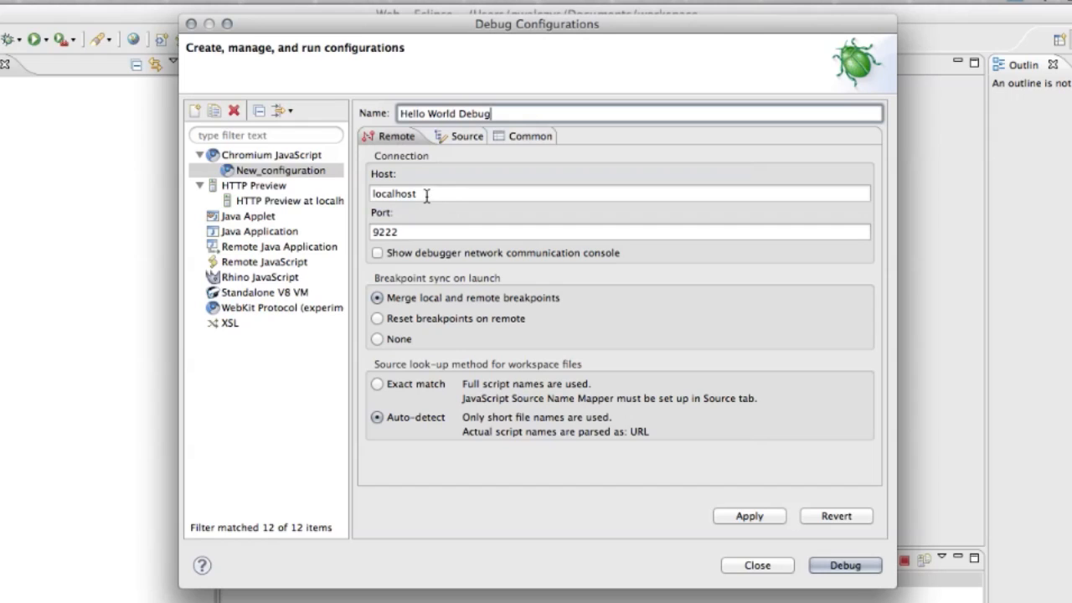
pyautogui.moveTo(419, 336)
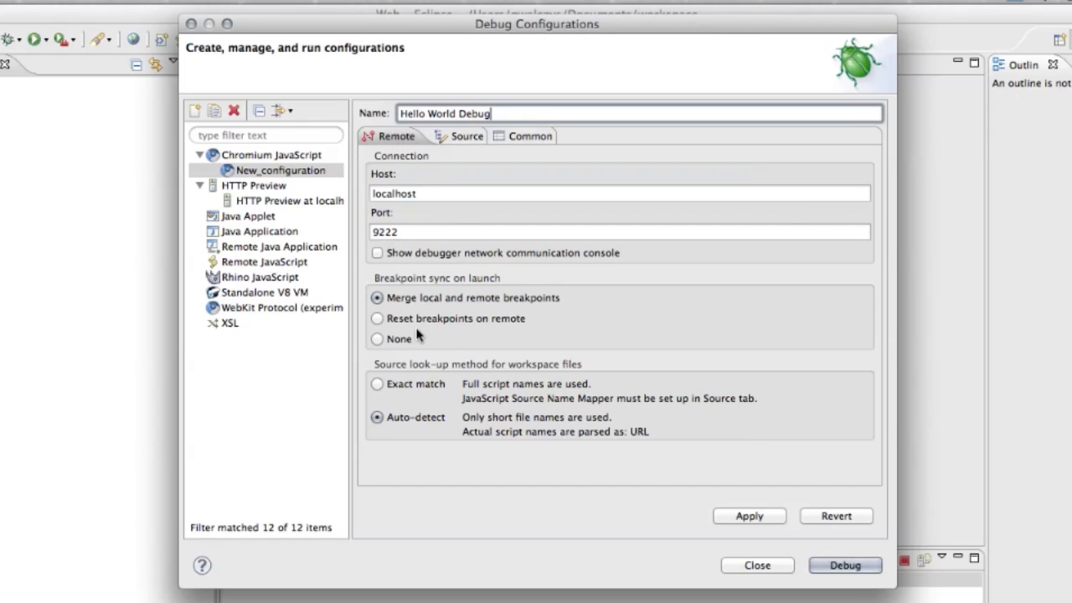
pyautogui.moveTo(389, 398)
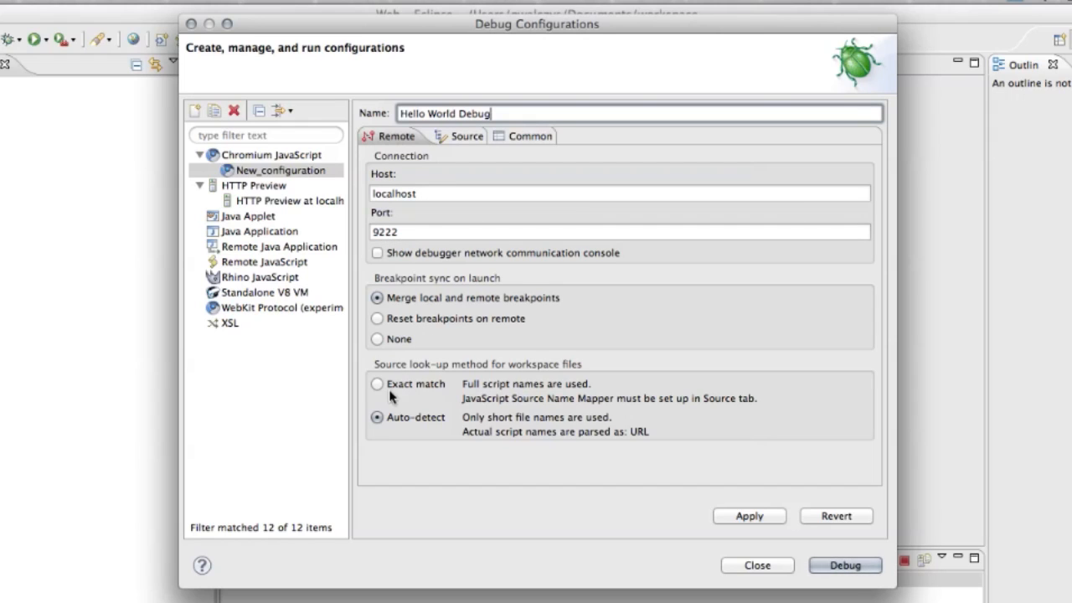
pyautogui.click(375, 384)
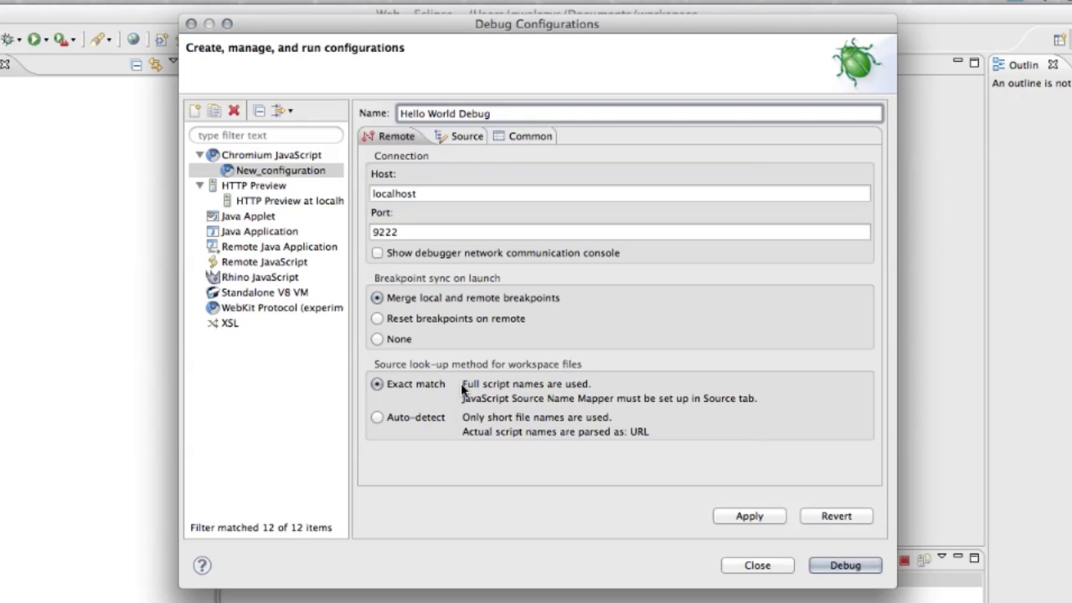
pyautogui.click(462, 136)
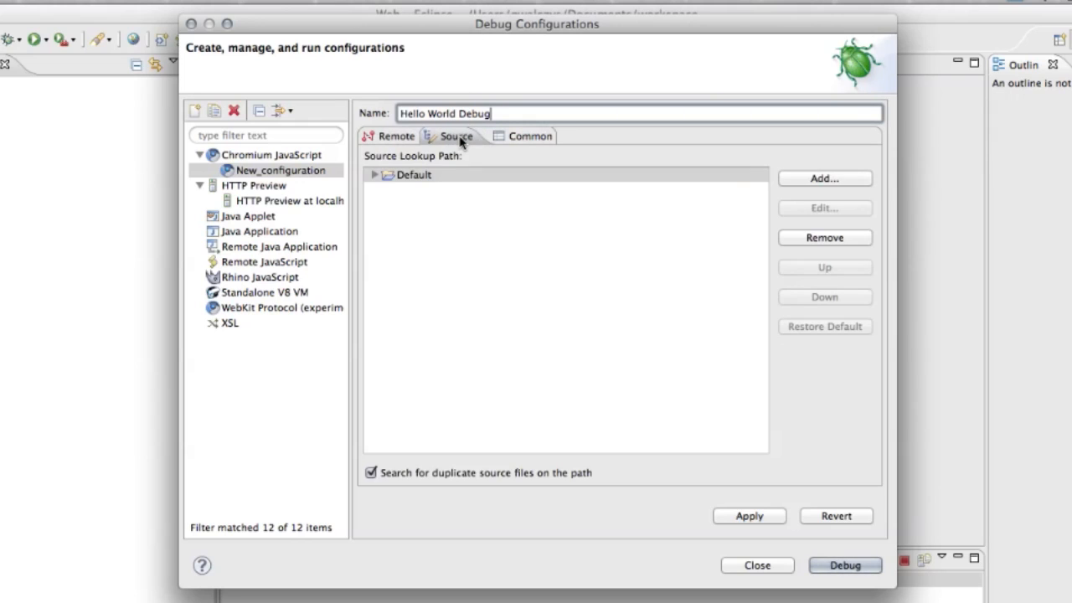
pyautogui.moveTo(483, 219)
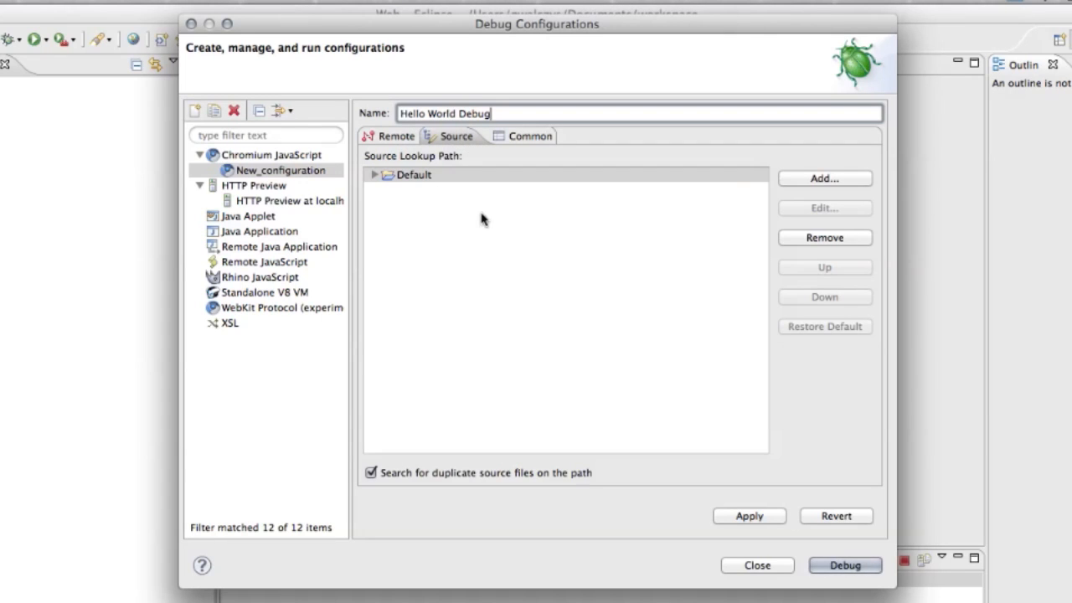
pyautogui.click(825, 179)
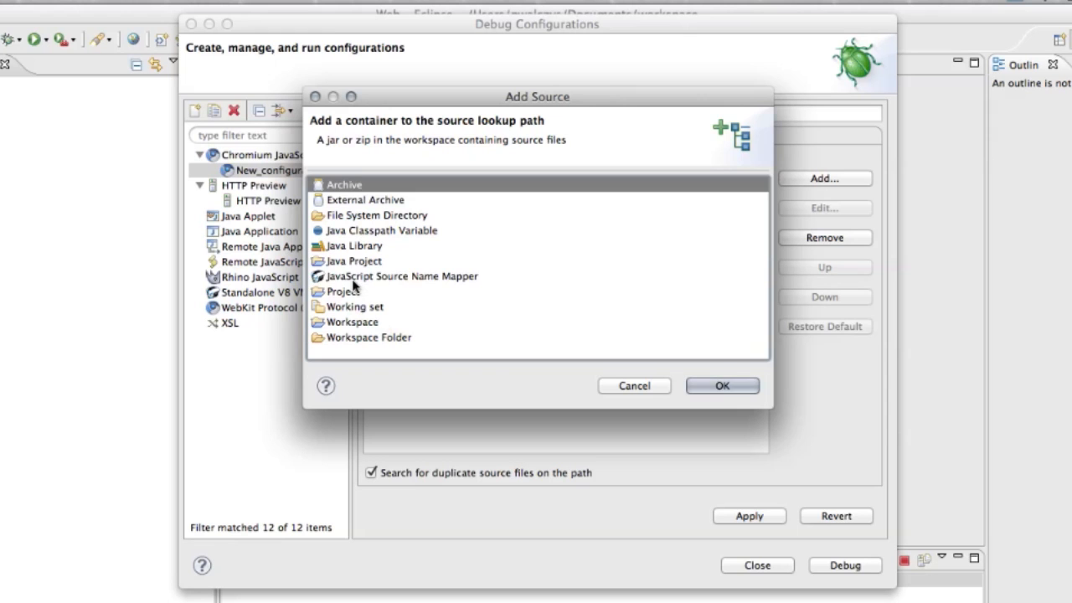
# Add a JavaScript Source Name Mapper for localhost:8080/Hello_World/scripts/ targeting the scripts workspace folder
pyautogui.click(722, 385)
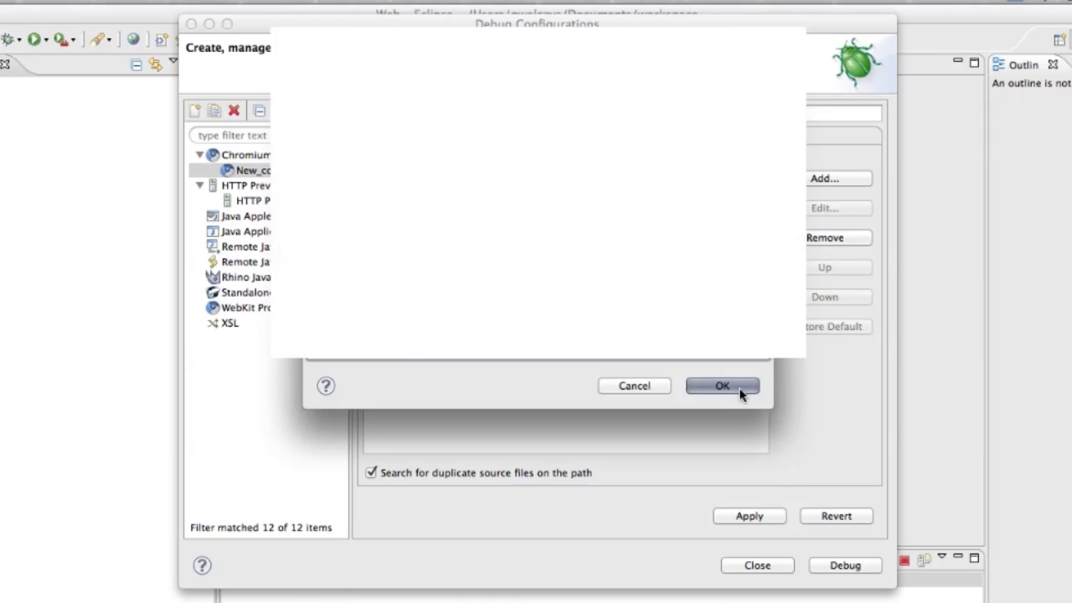
pyautogui.click(723, 385)
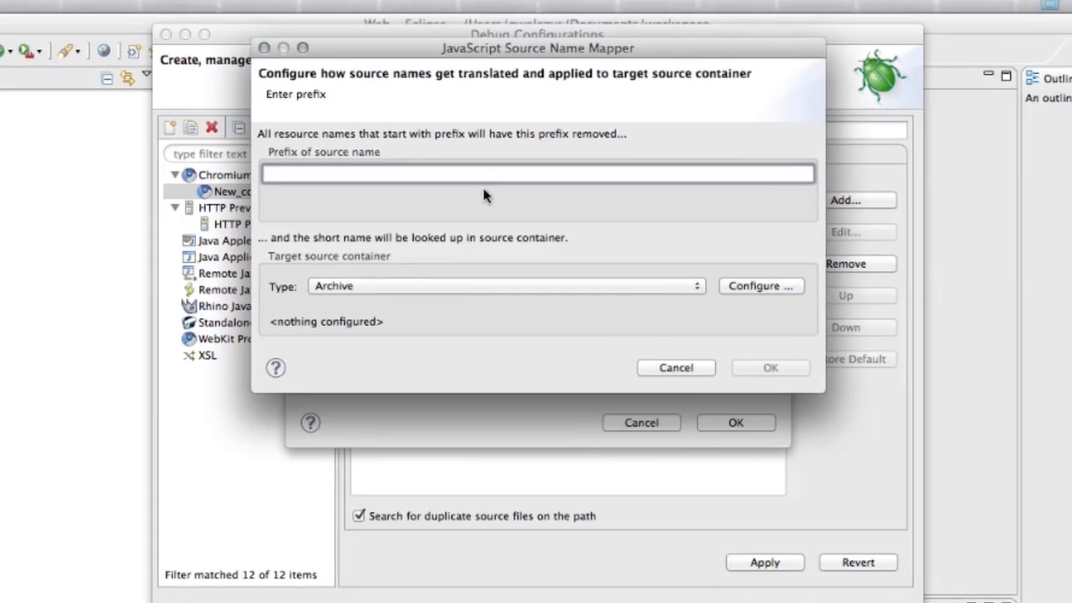
pyautogui.write('http://localhost:8080/Hello_World/')
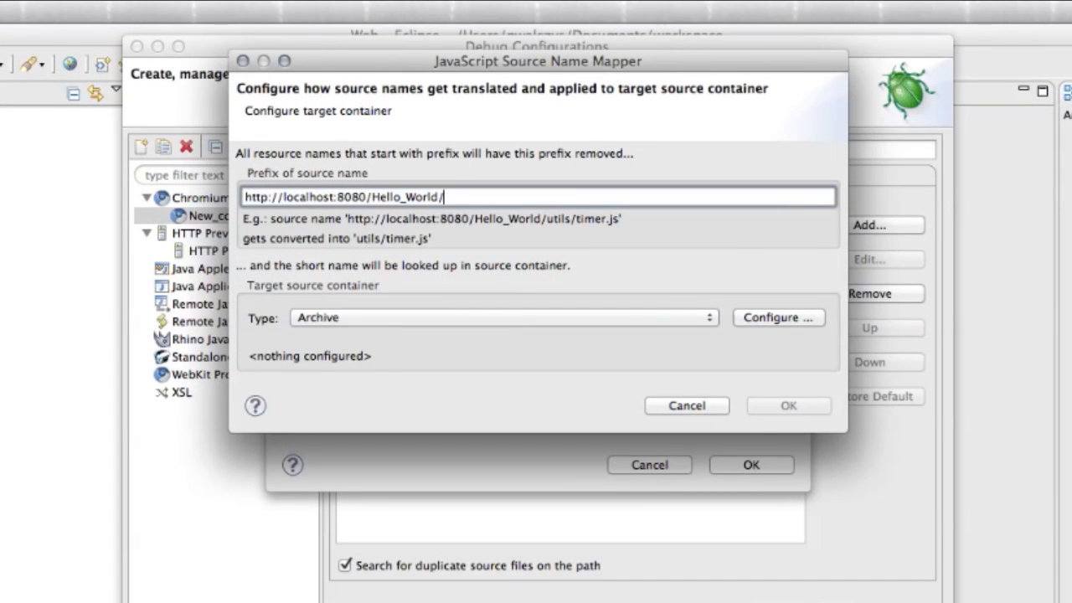
pyautogui.write('scripts/')
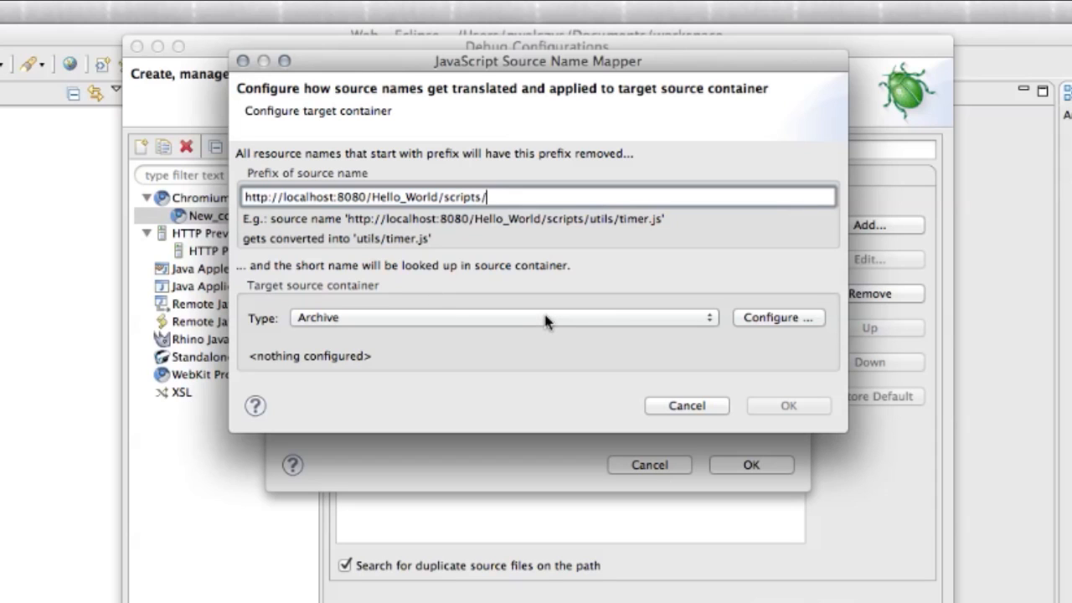
pyautogui.click(502, 317)
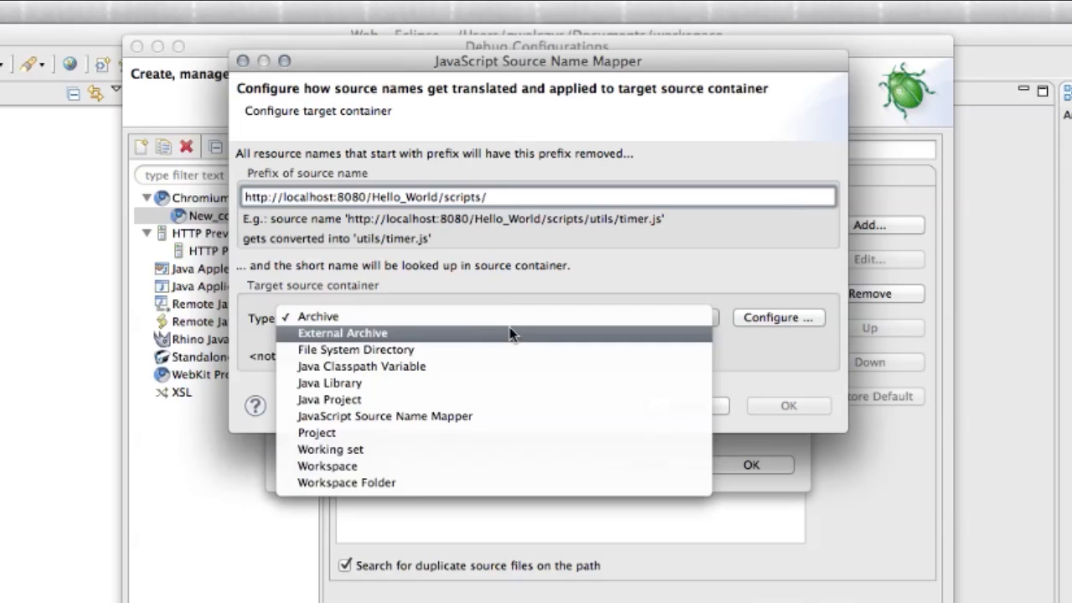
pyautogui.moveTo(510, 489)
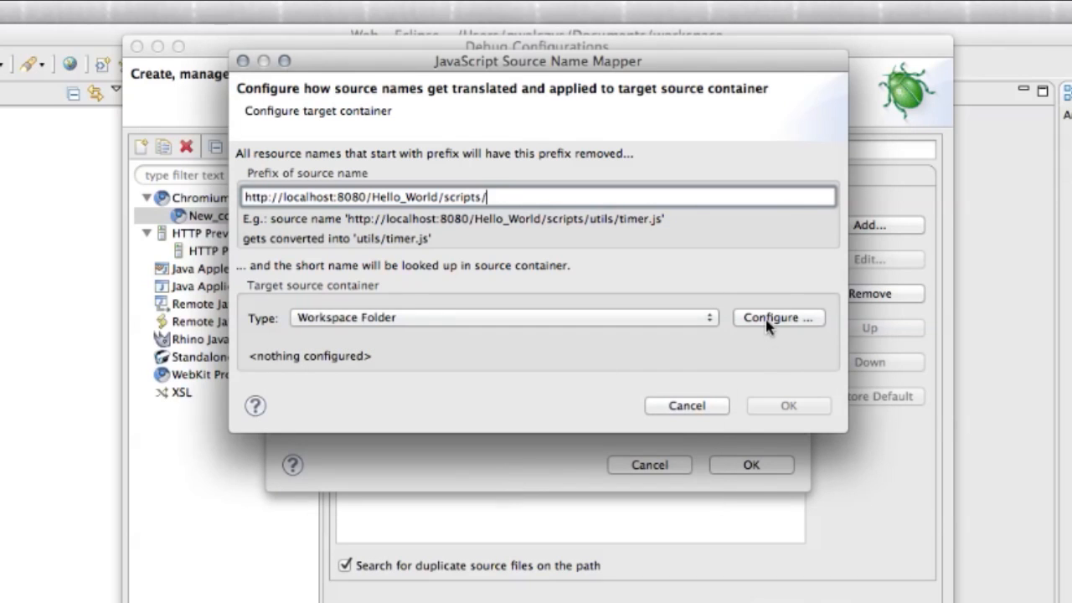
pyautogui.click(777, 316)
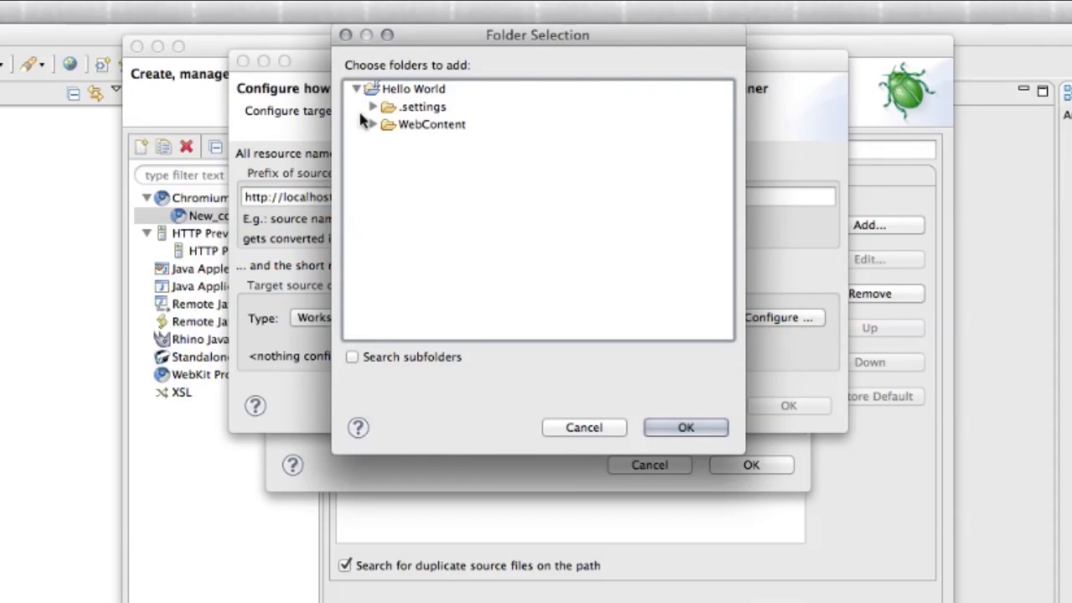
pyautogui.click(374, 124)
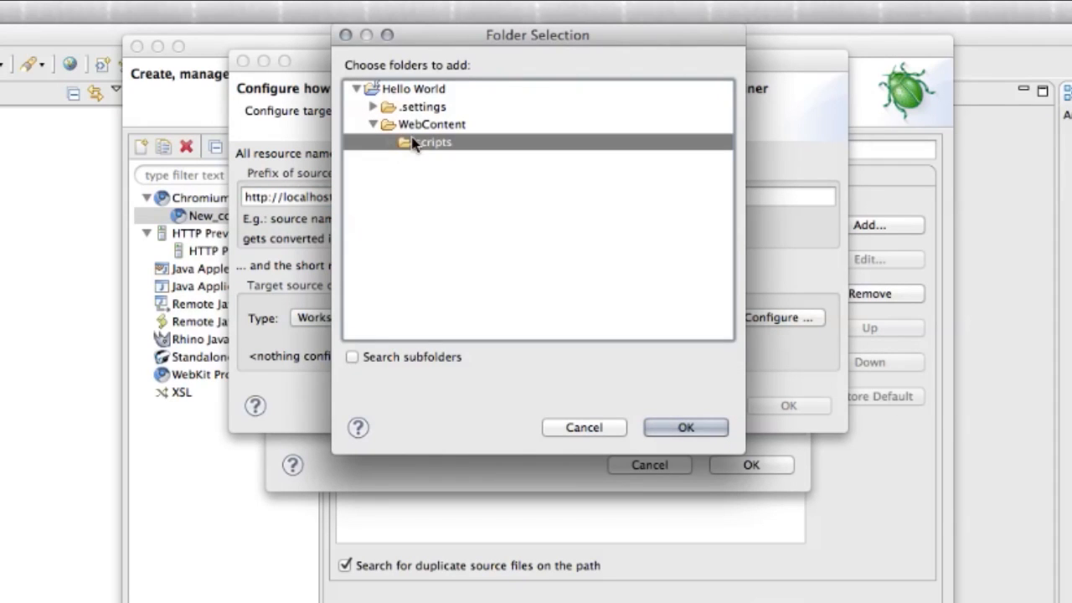
pyautogui.click(353, 357)
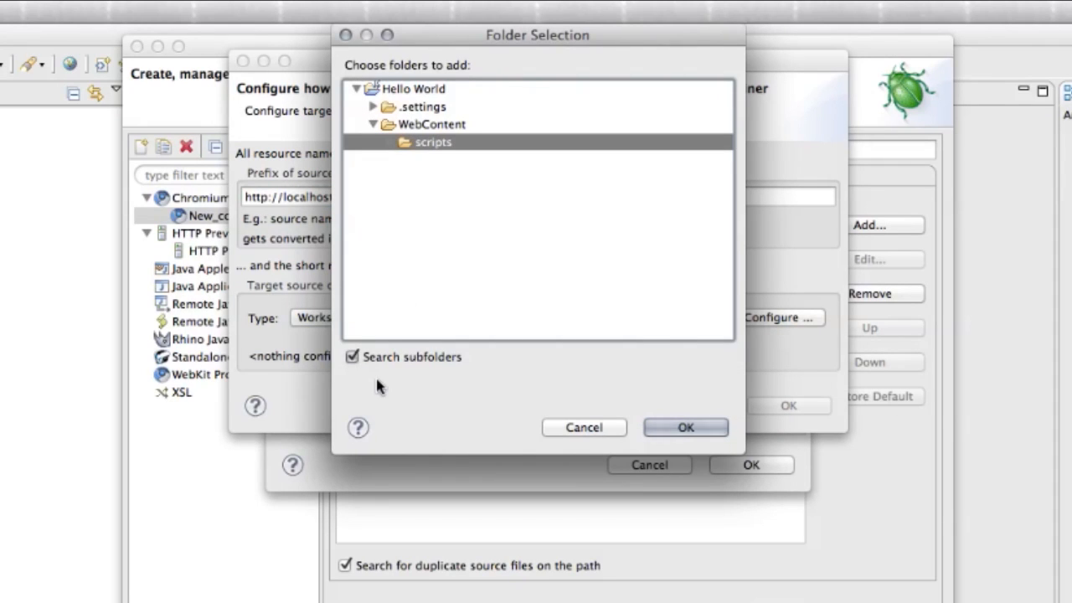
pyautogui.moveTo(458, 406)
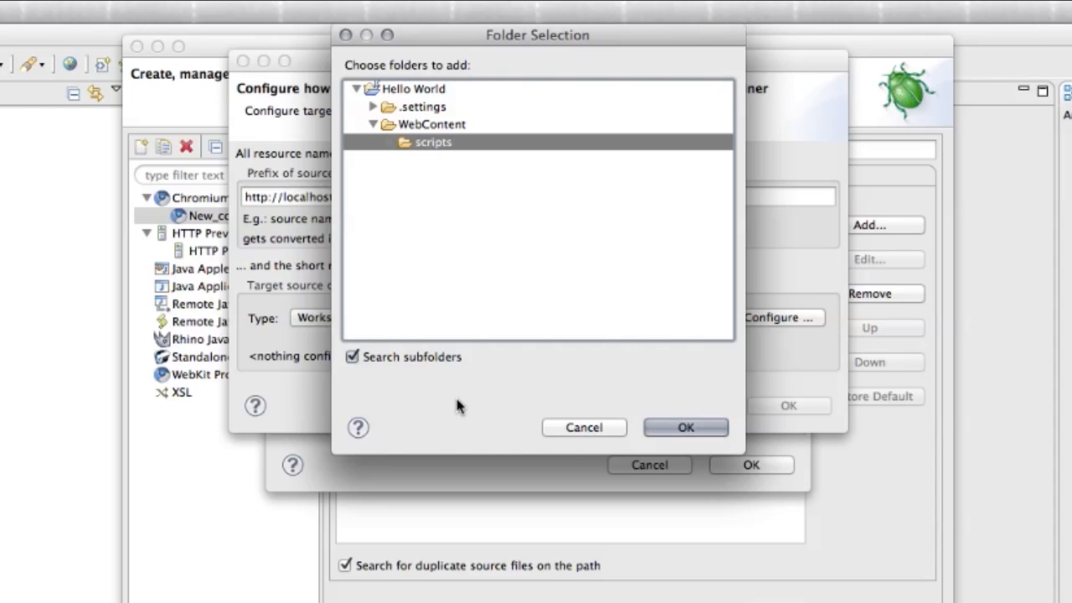
pyautogui.moveTo(517, 410)
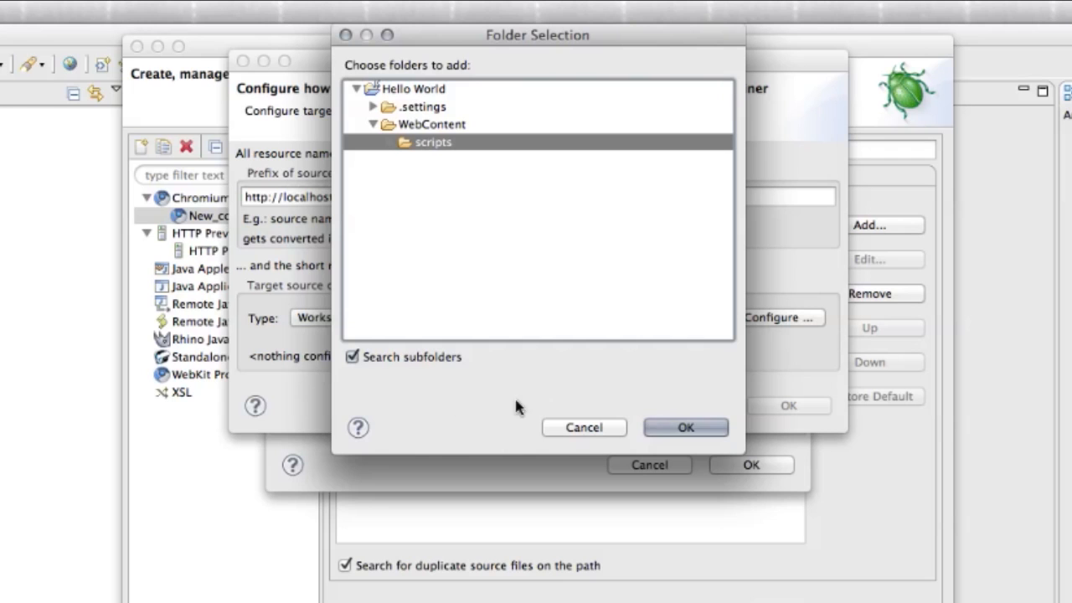
pyautogui.click(685, 427)
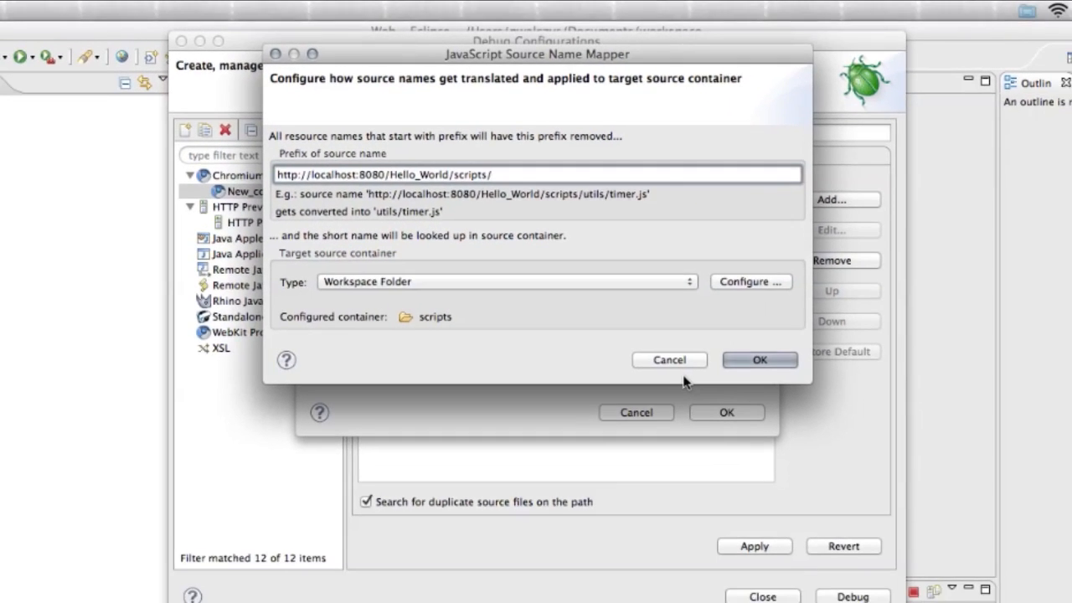
# Apply 'Hello World Debug' and attach the debugger to the localhost Hello_World index.html tab
pyautogui.click(760, 360)
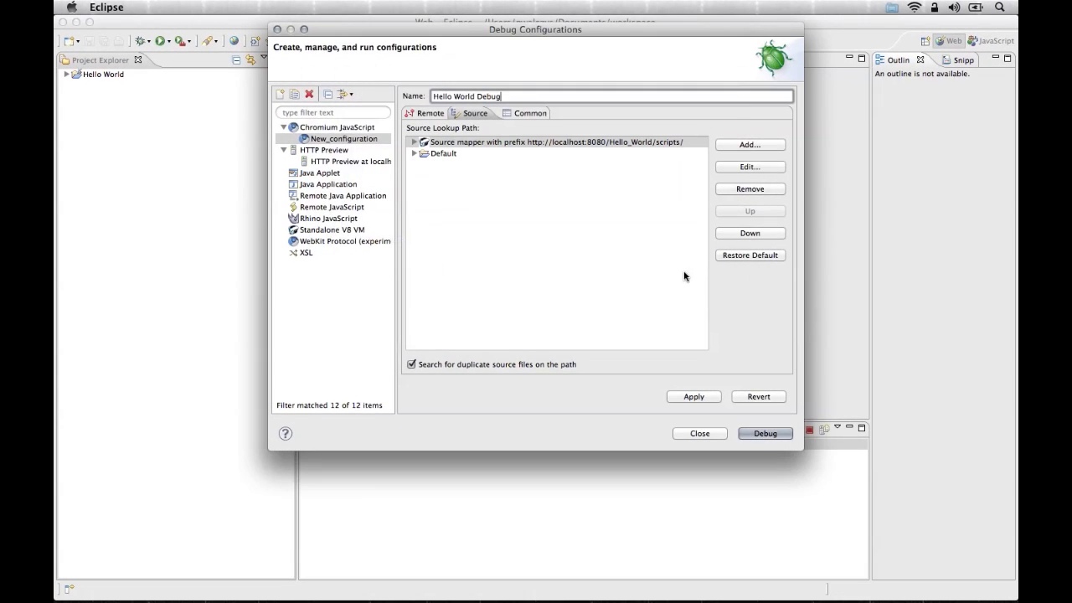
pyautogui.click(693, 396)
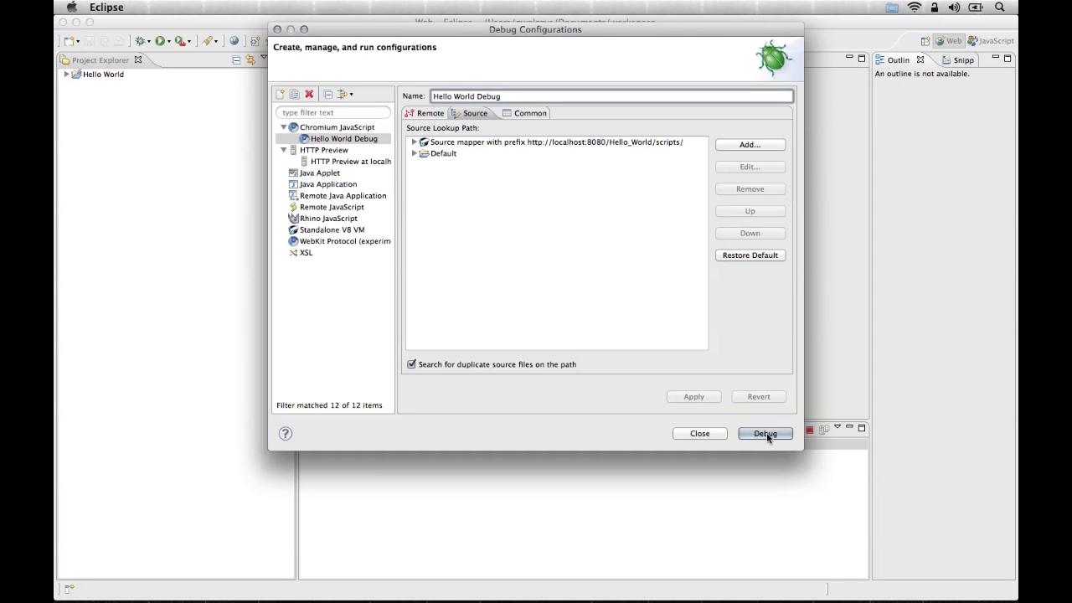
pyautogui.click(764, 433)
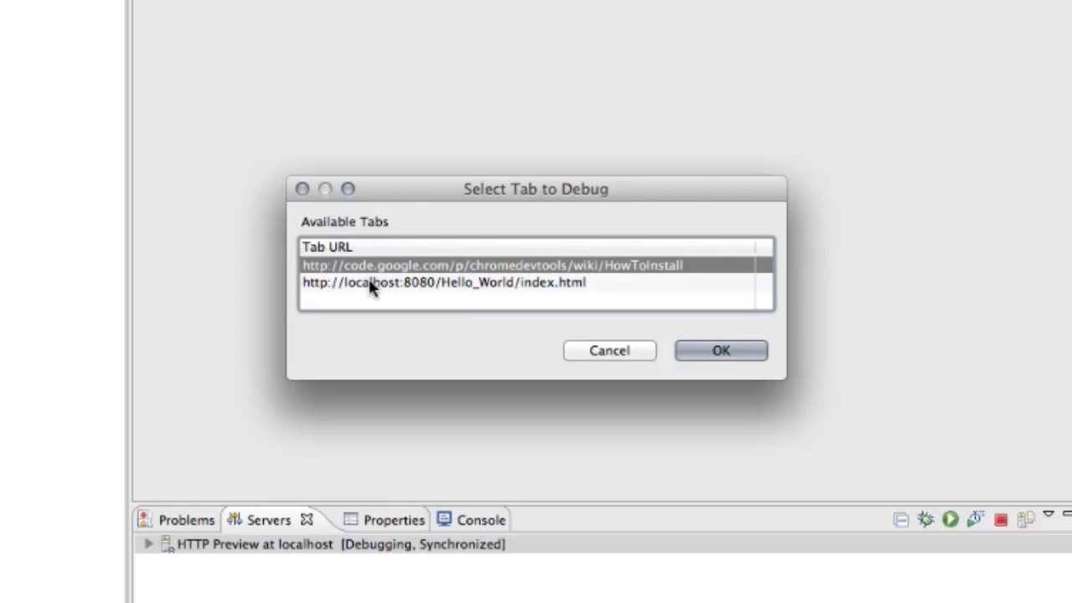
pyautogui.click(439, 282)
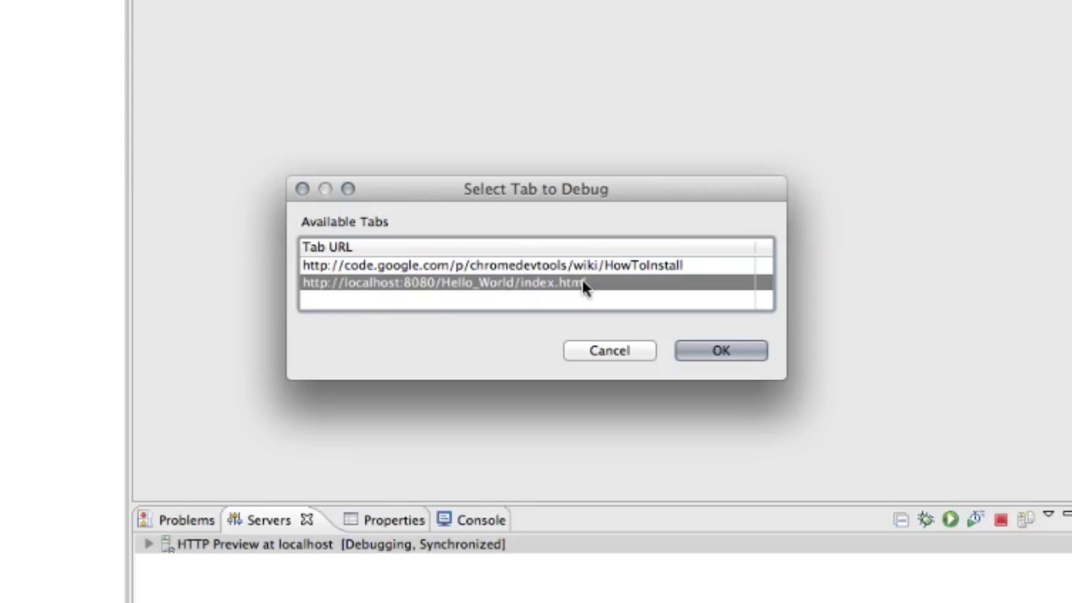
pyautogui.moveTo(791, 404)
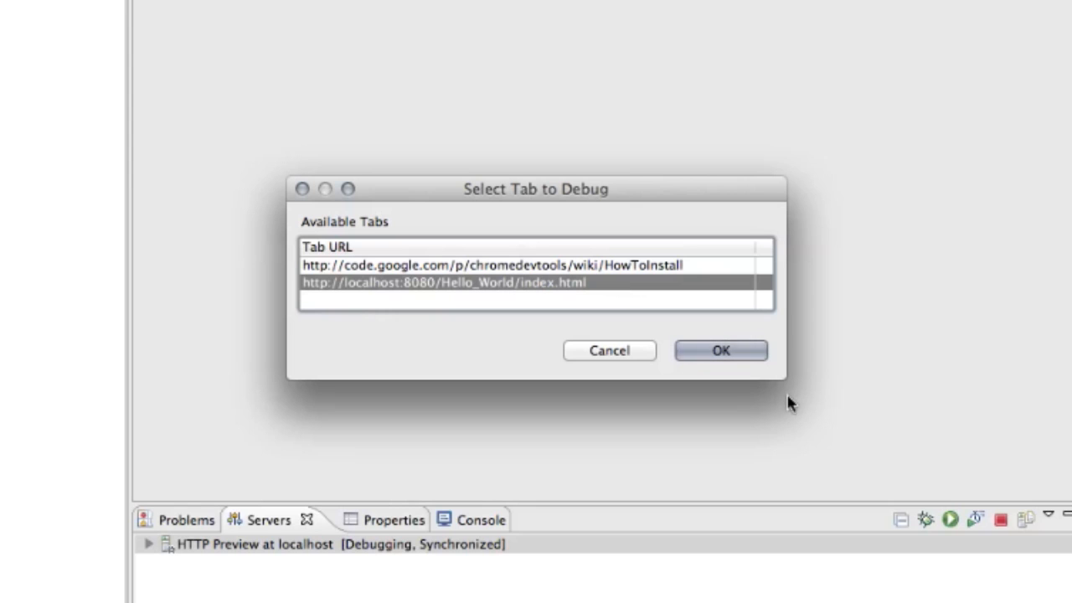
pyautogui.click(720, 350)
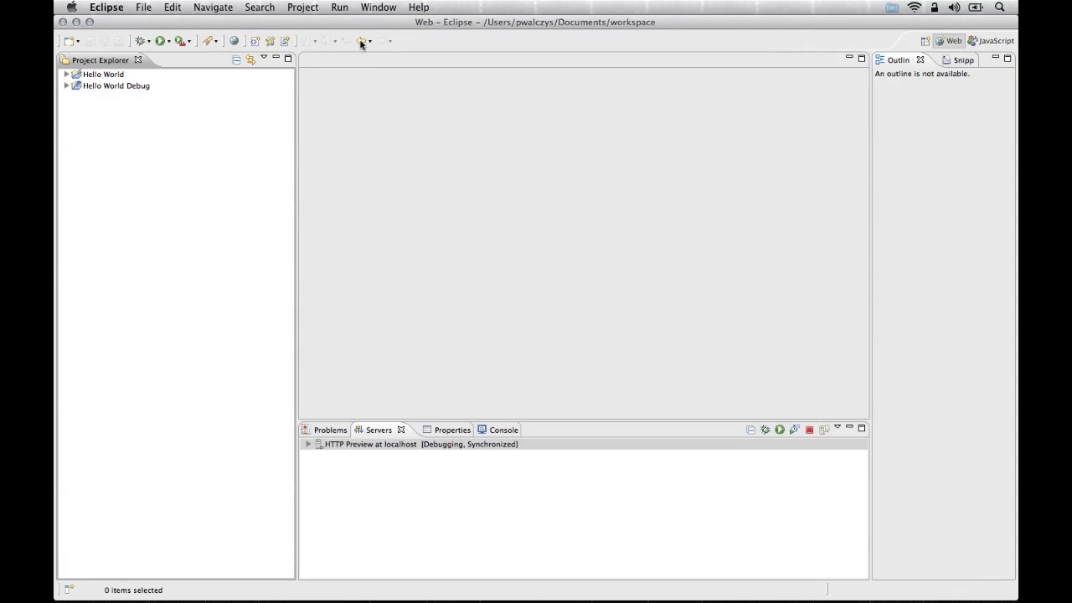
pyautogui.moveTo(361, 42)
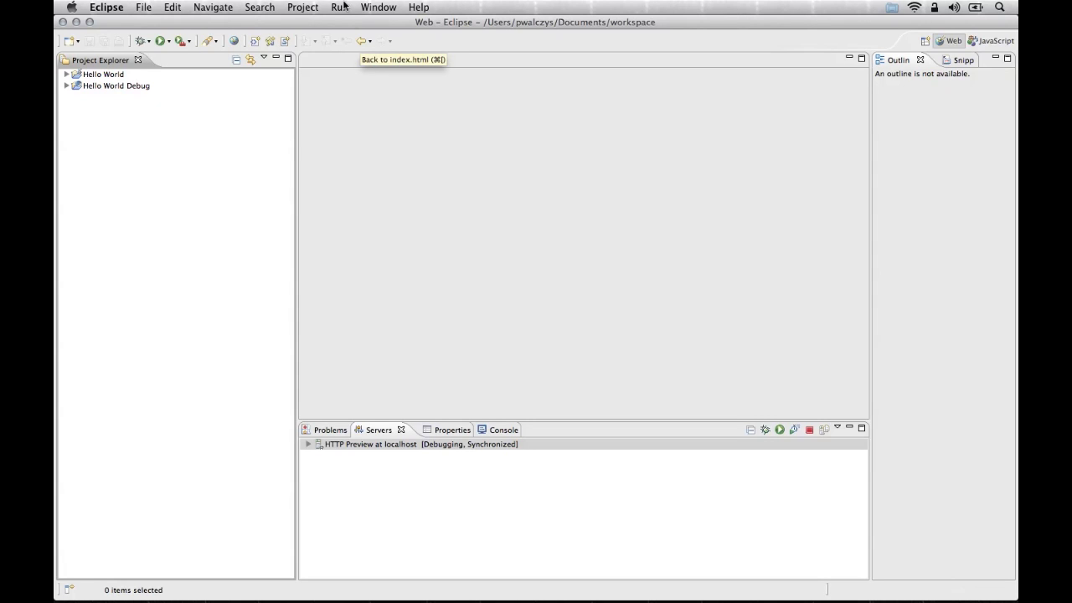
# Open main.js from Hello World > WebContent > scripts and place the caret in helloWorld
pyautogui.click(341, 8)
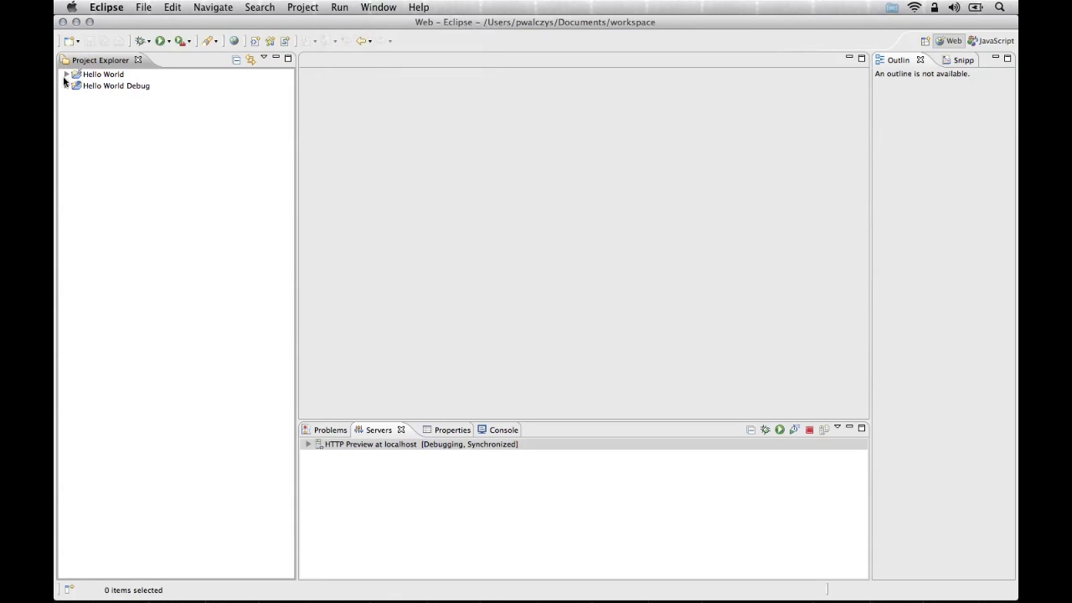
pyautogui.click(74, 85)
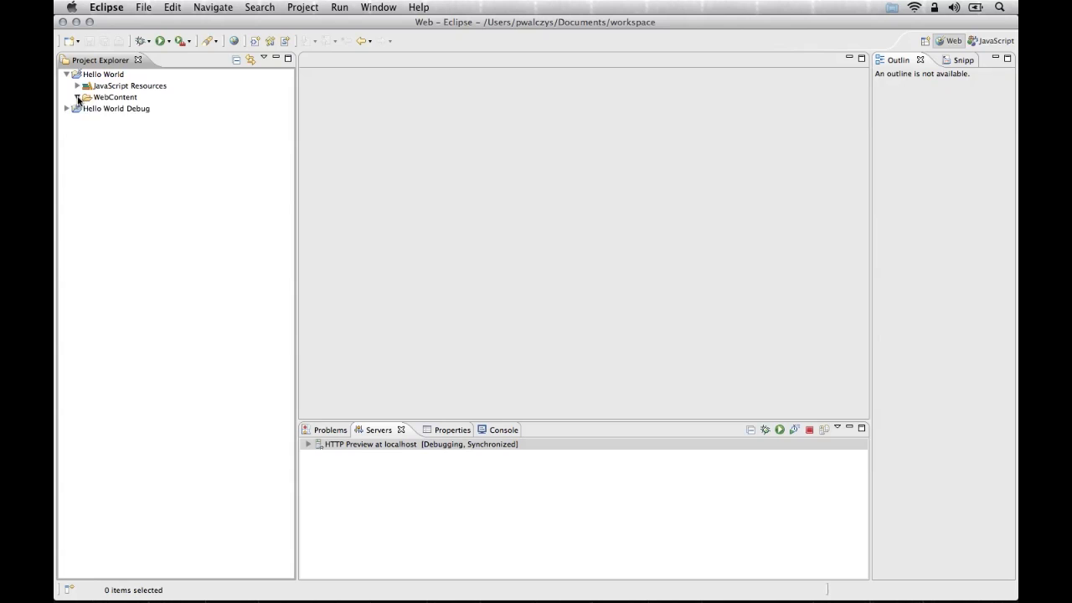
pyautogui.click(77, 97)
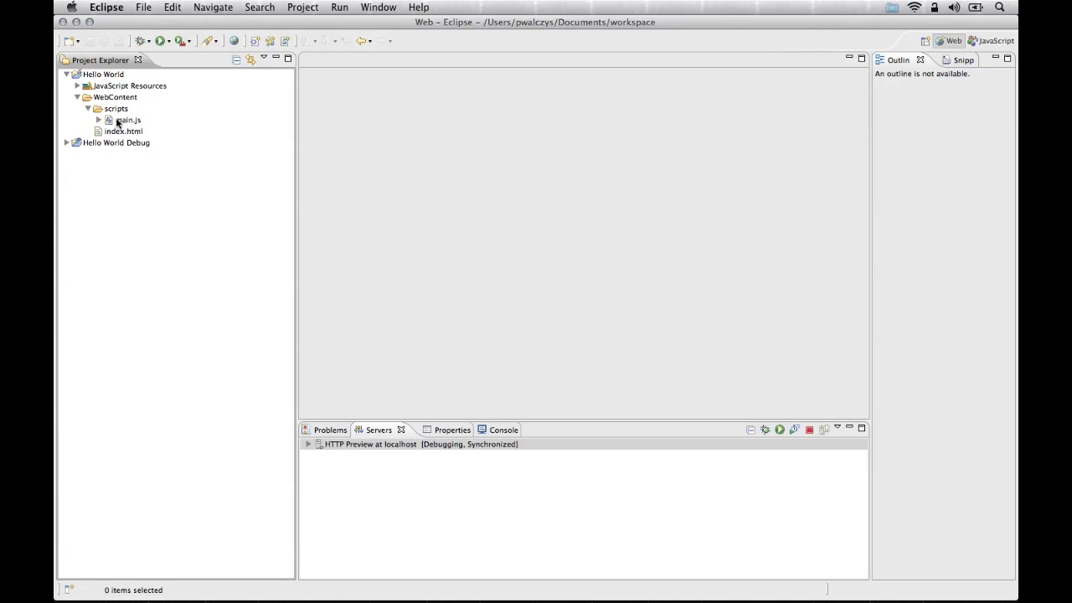
pyautogui.doubleClick(125, 119)
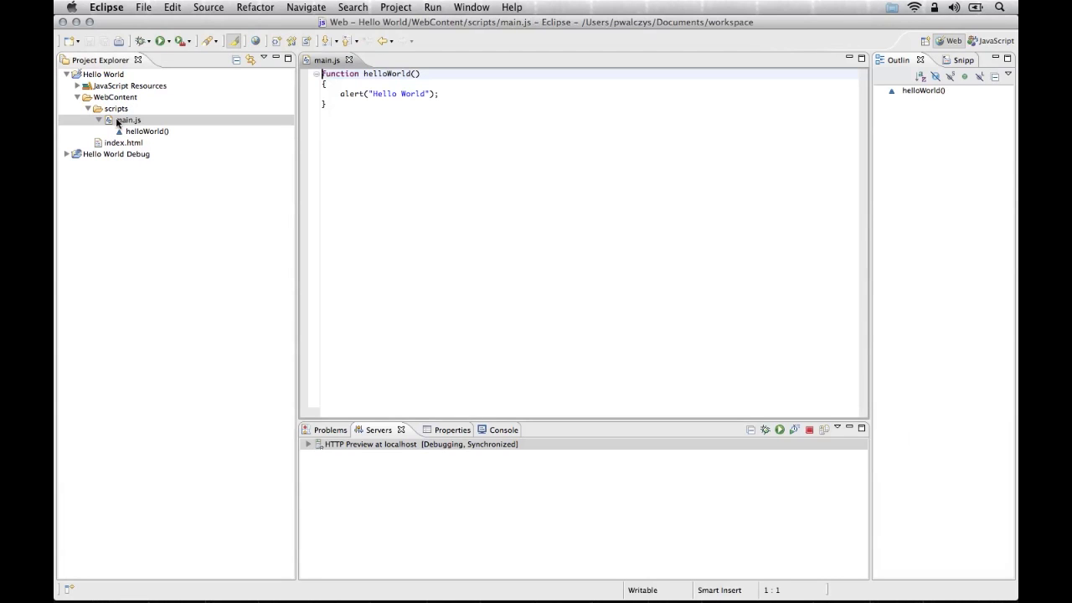
pyautogui.click(429, 7)
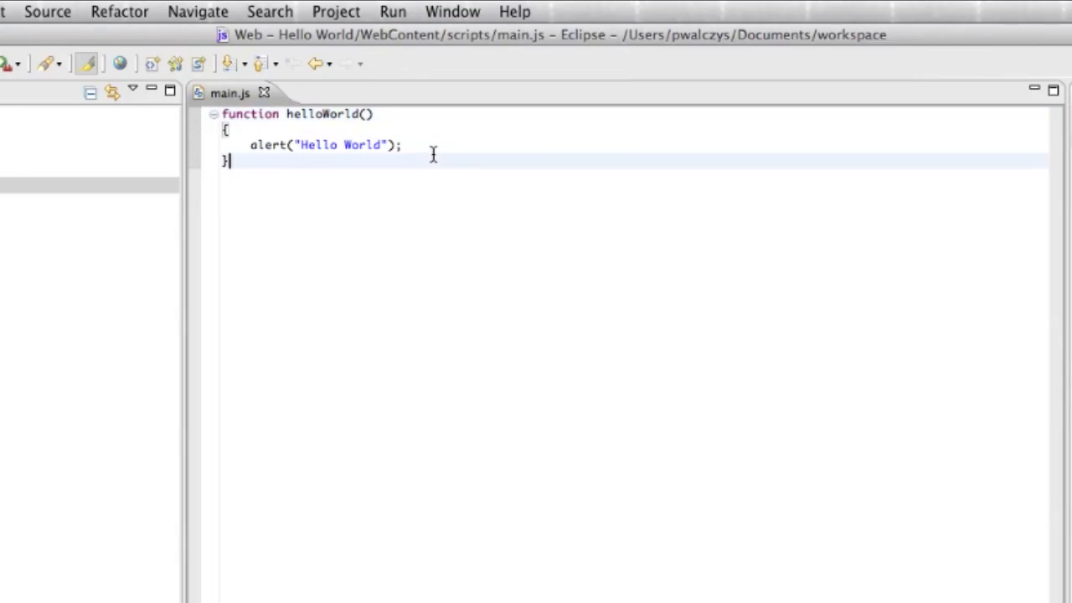
pyautogui.click(399, 144)
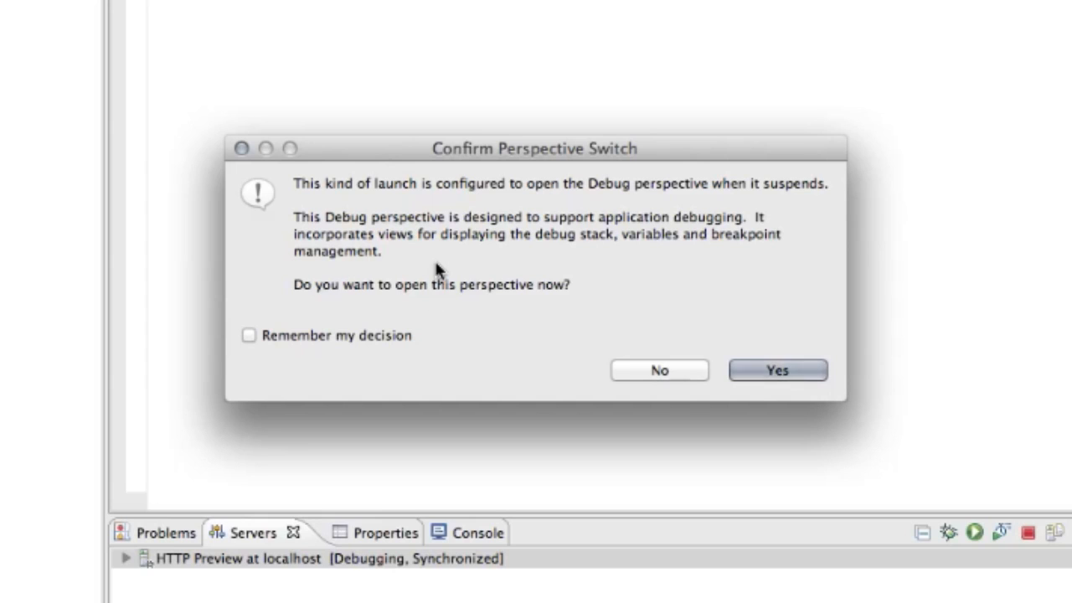
# Always switch to the Debug perspective, and choose WebContent/scripts/main.js as the source
pyautogui.click(249, 335)
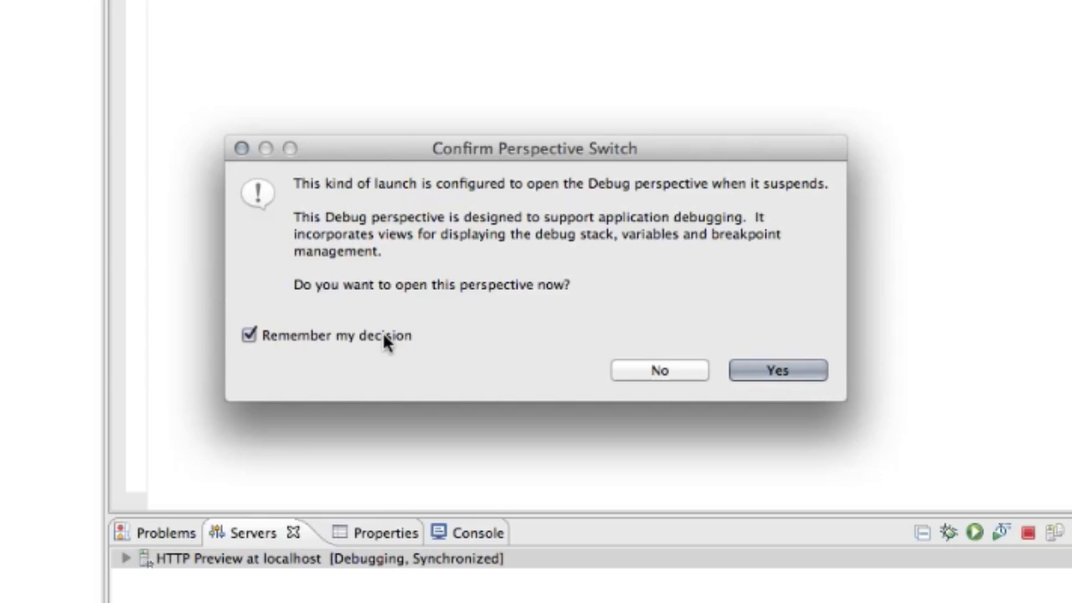
pyautogui.moveTo(796, 376)
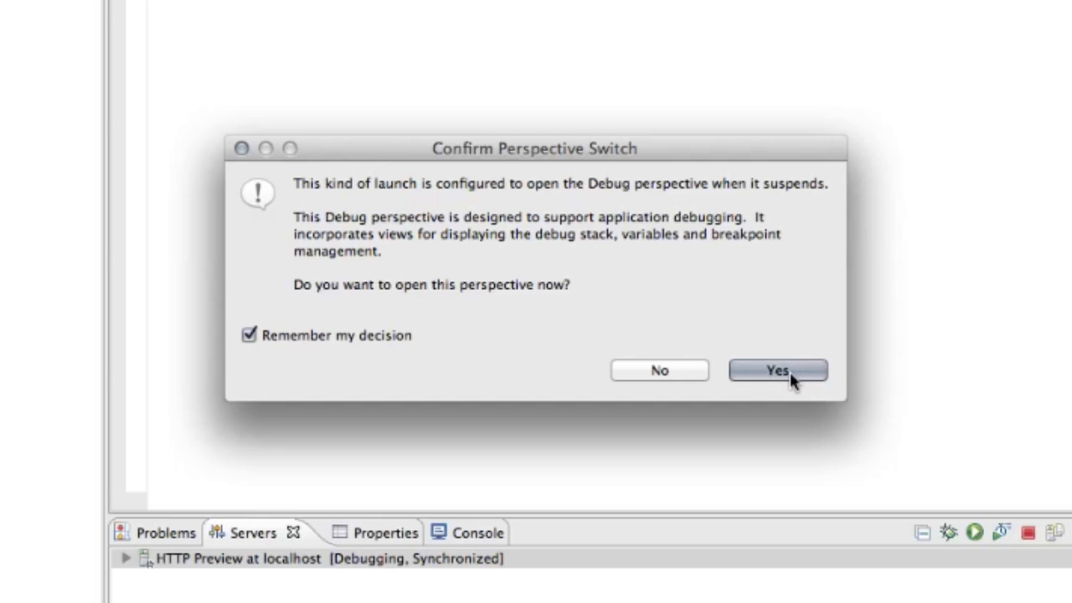
pyautogui.click(784, 370)
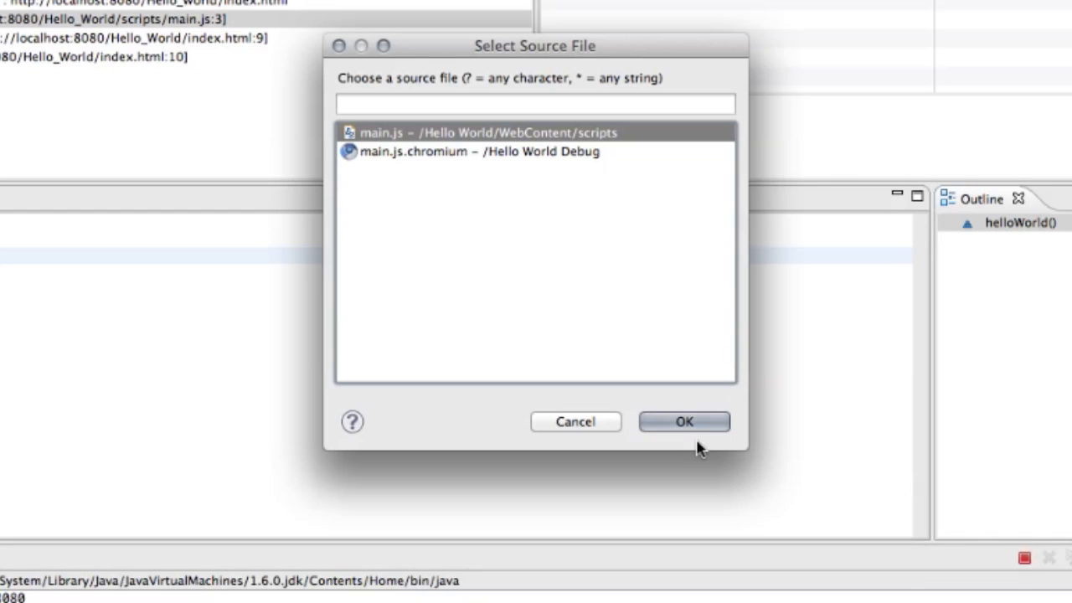
pyautogui.click(683, 422)
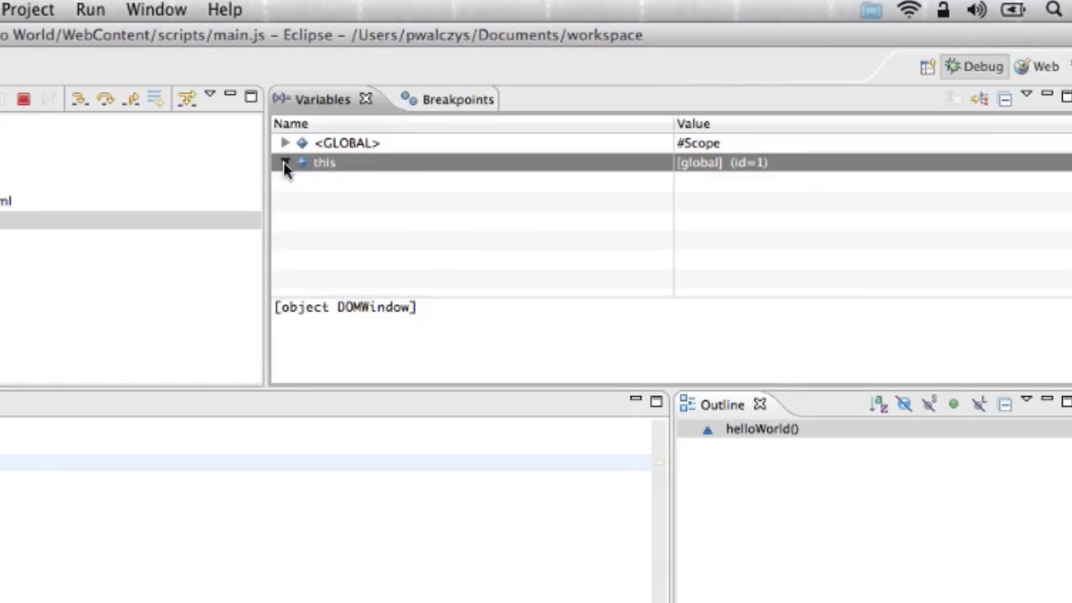
# Expand 'this' and its CSSValue entry in the Variables view
pyautogui.click(283, 162)
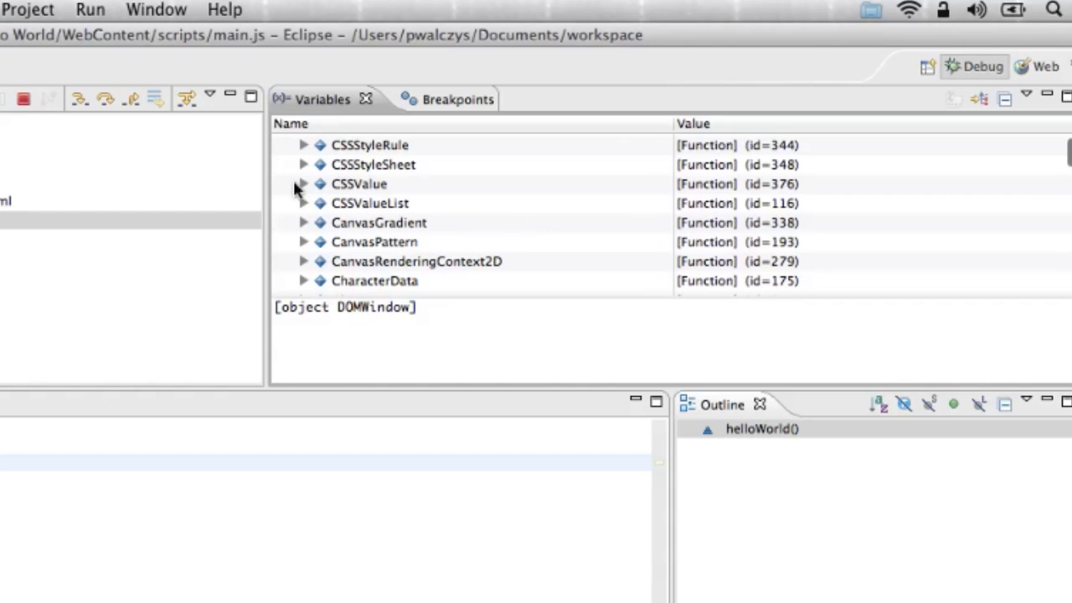
pyautogui.click(304, 183)
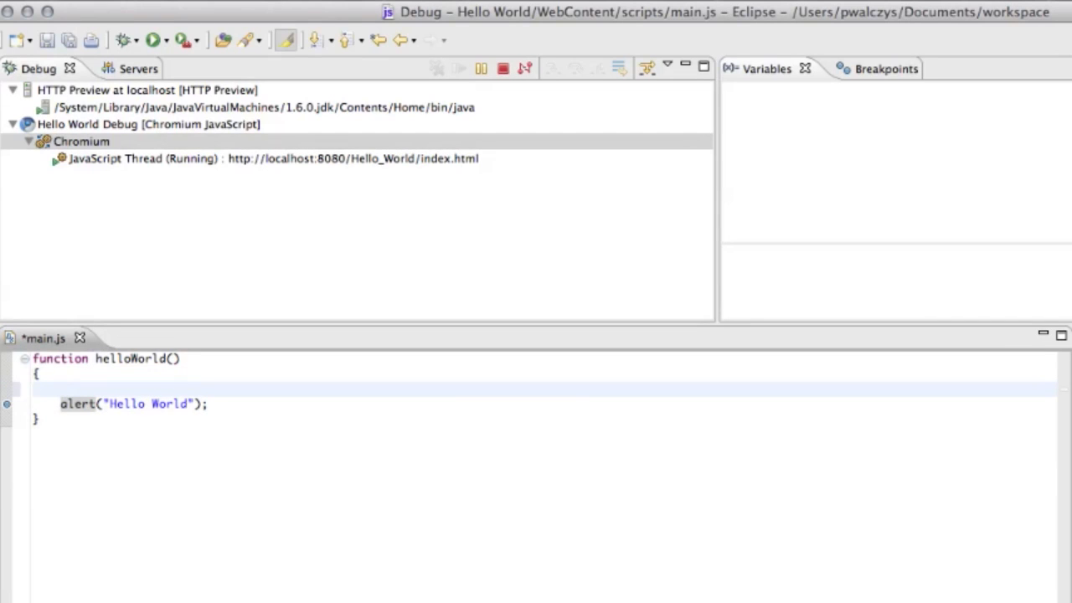
# Add var helloText = "Hello World"; and make the alert show helloText
pyautogui.write('var h')
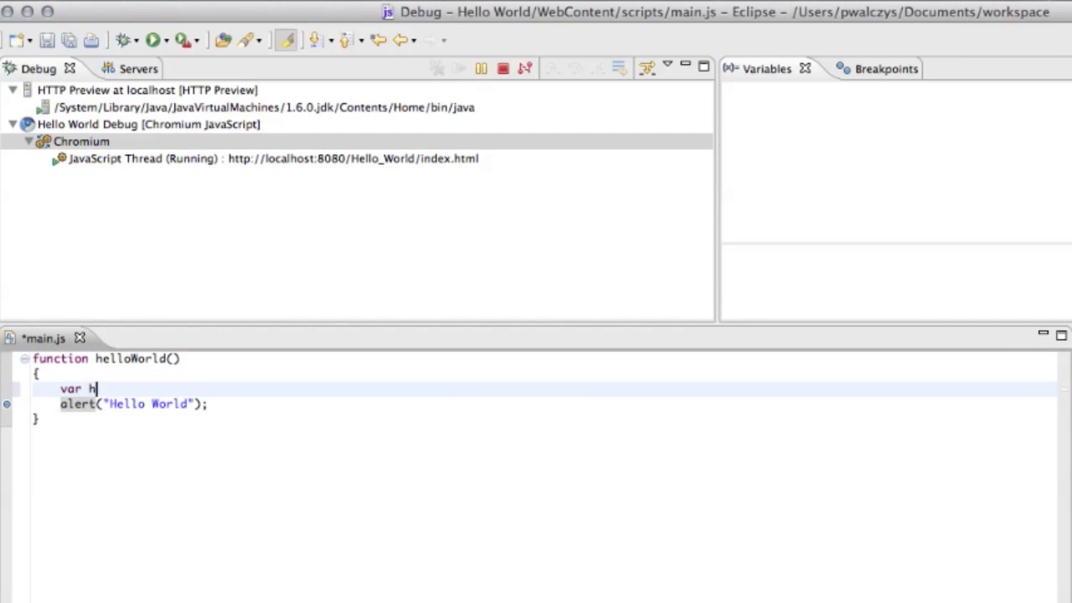
pyautogui.write('elloT')
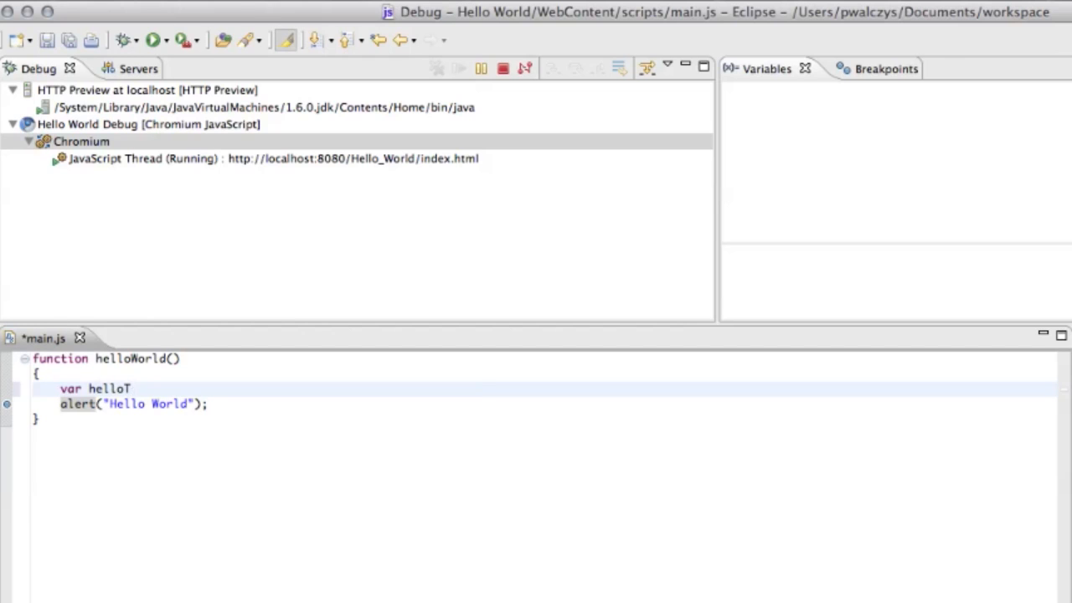
pyautogui.write('ext = "')
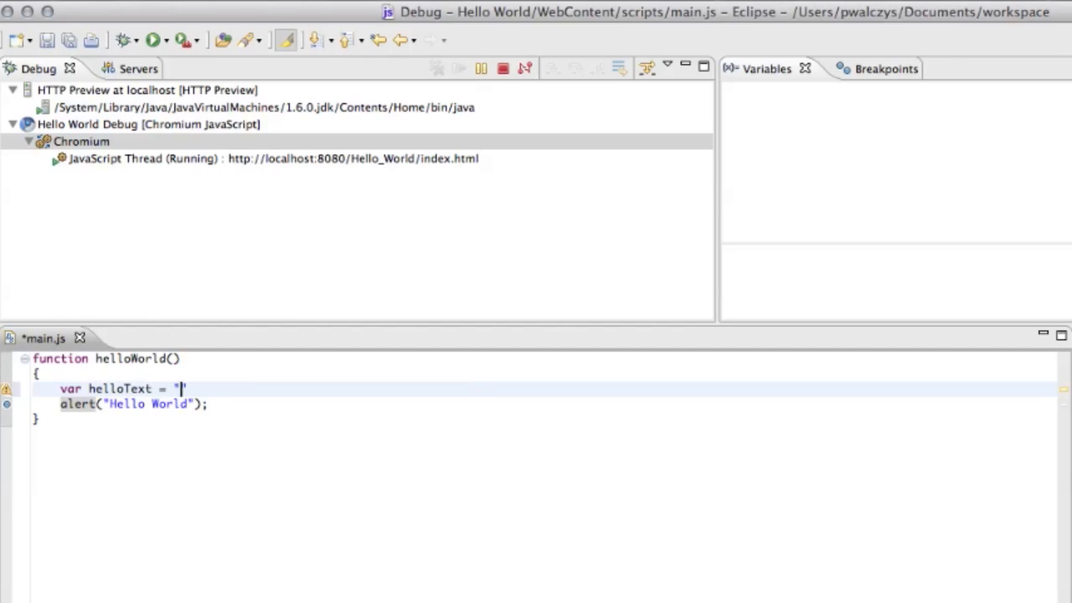
pyautogui.write('Hello')
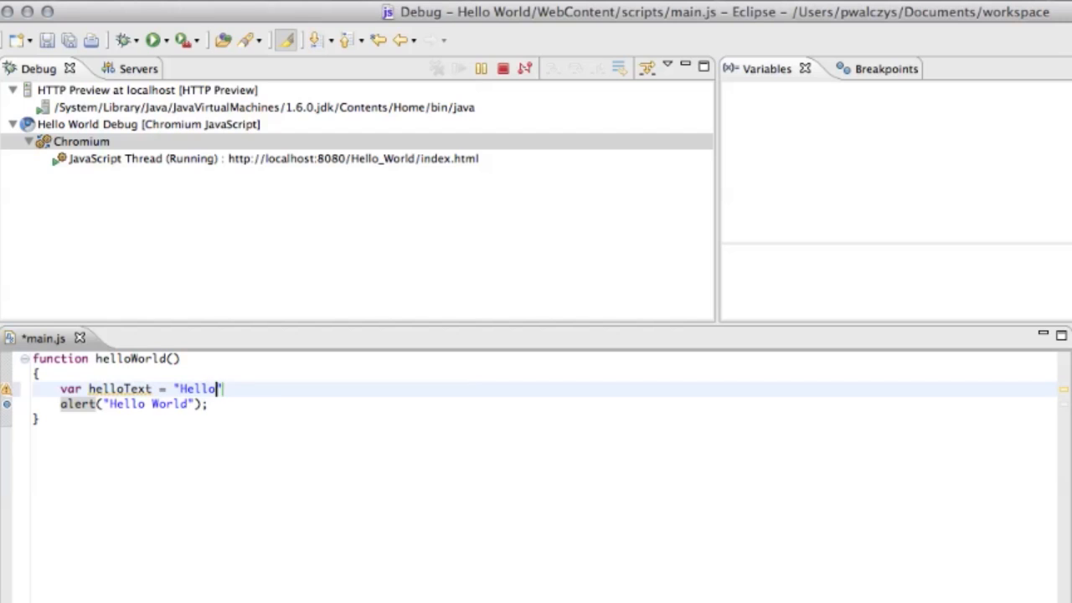
pyautogui.write('World"')
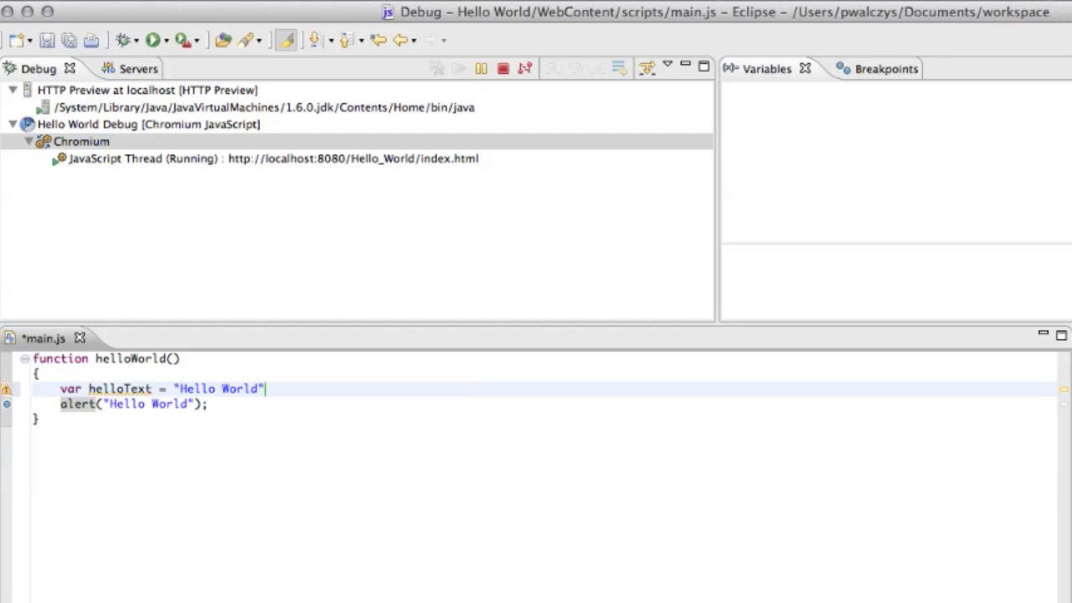
pyautogui.write(';')
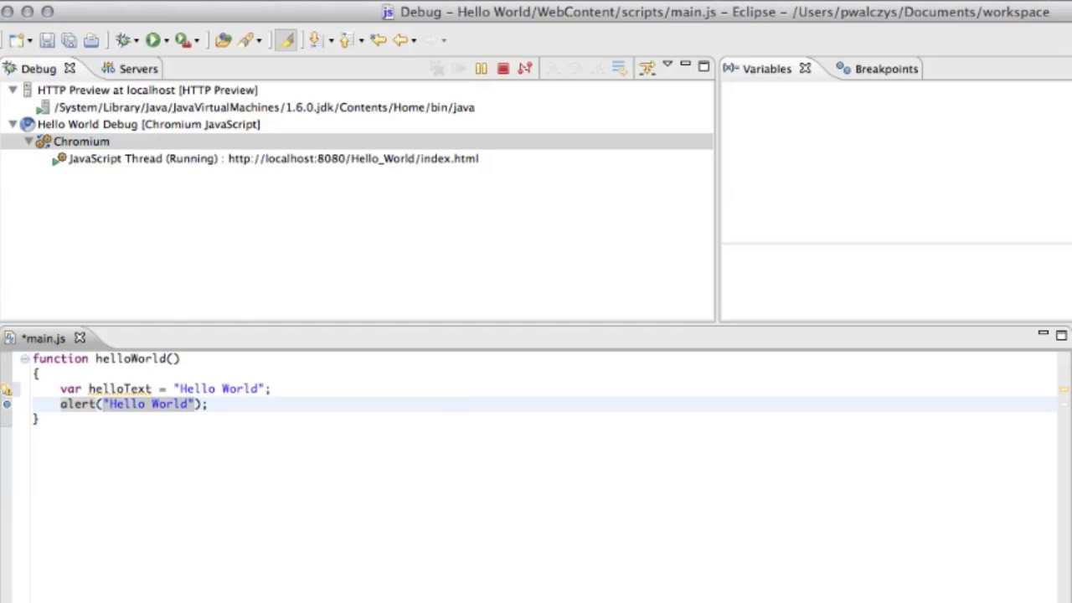
pyautogui.write('helloText')
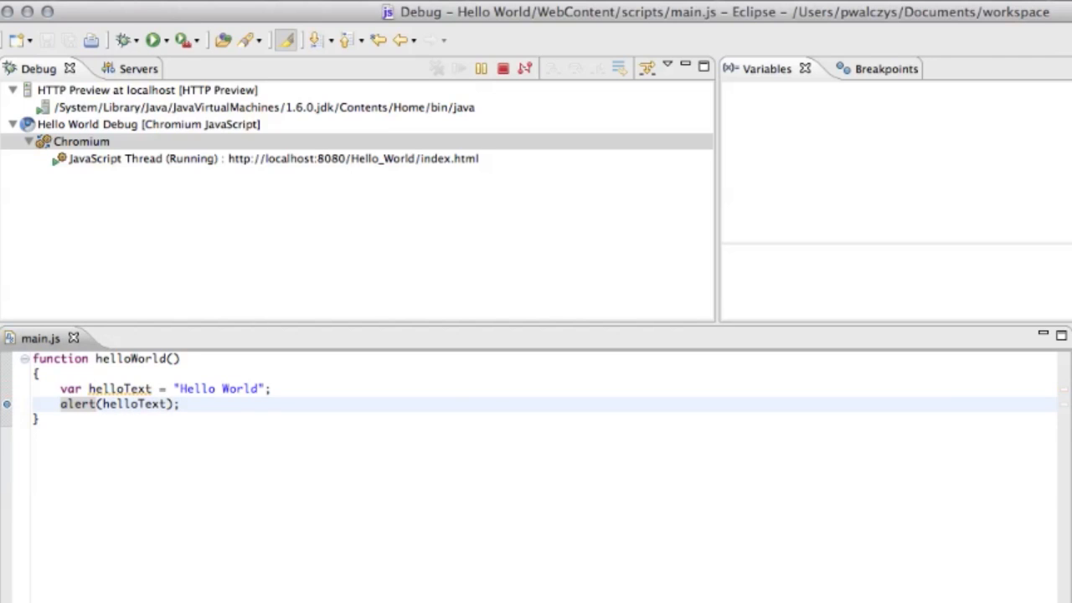
pyautogui.moveTo(242, 375)
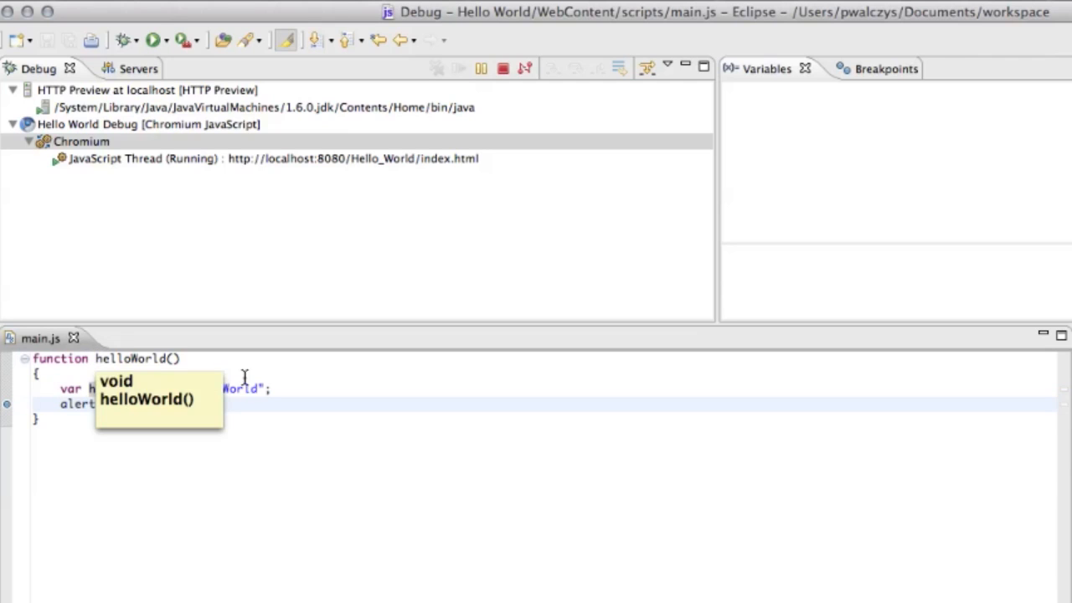